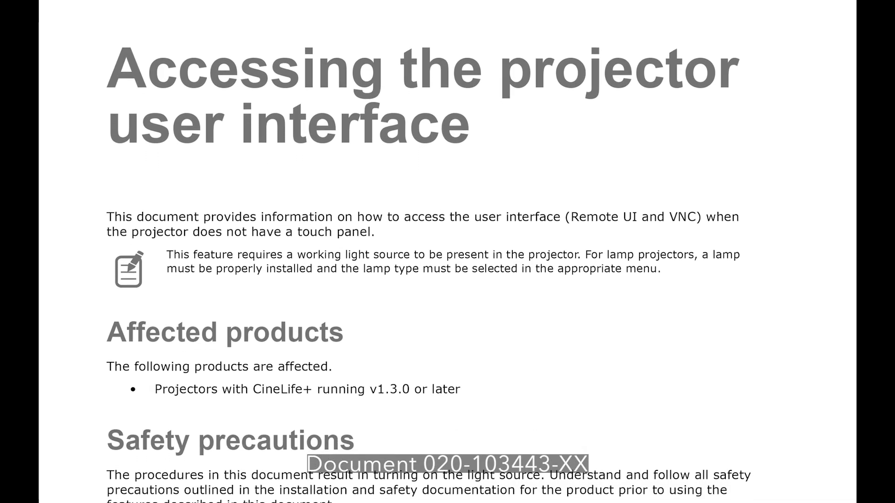
Scroll the instruction PDF past Affected products and Safety precautions to Determining the projector IP address.
scroll("down", 3)
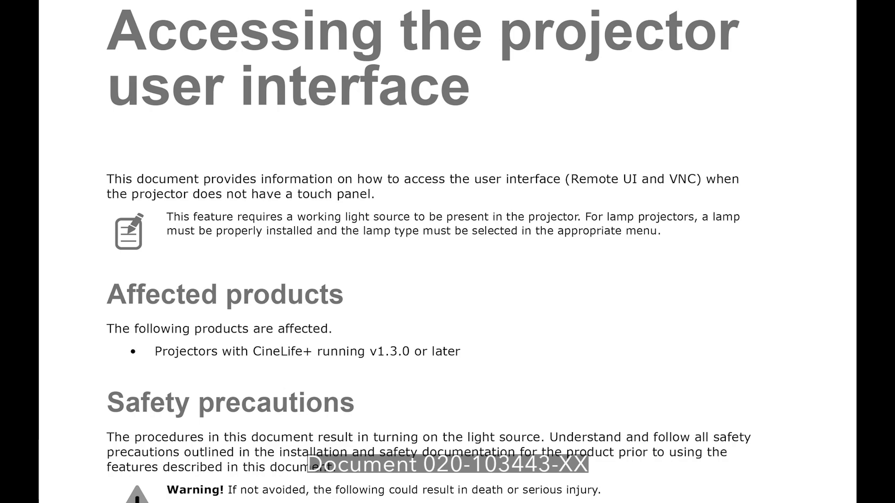
scroll("down", 3)
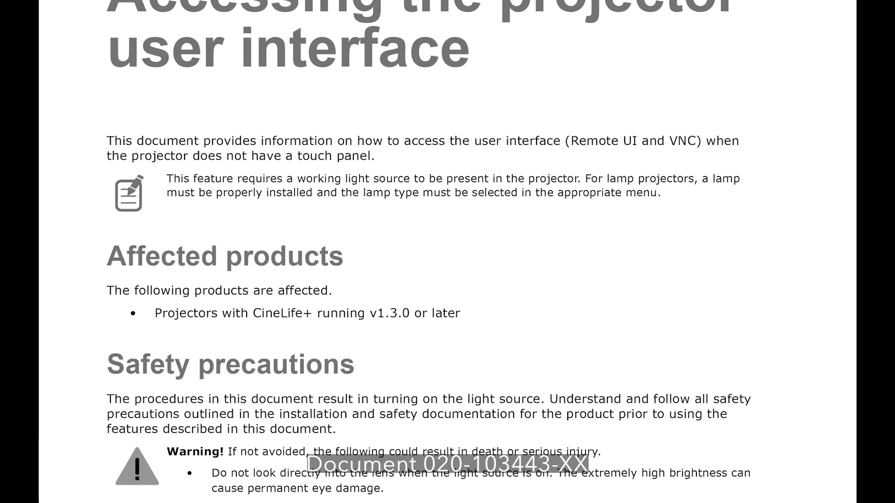
scroll("down", 3)
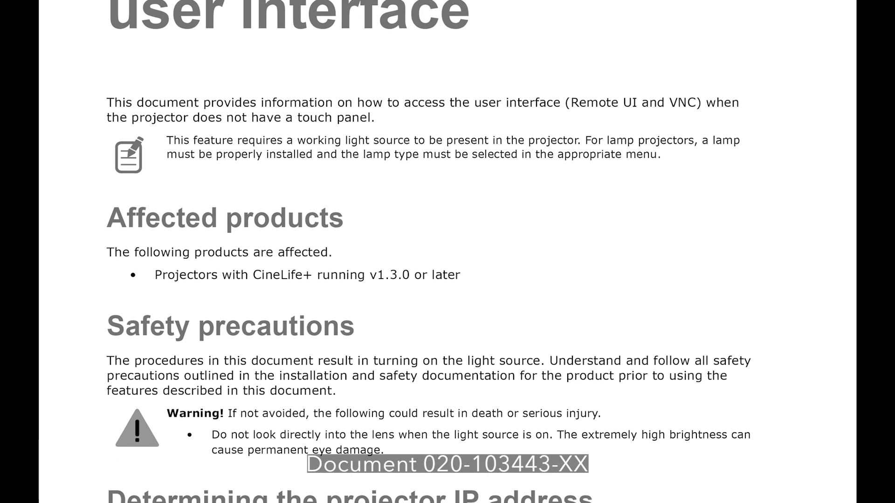
scroll("down", 3)
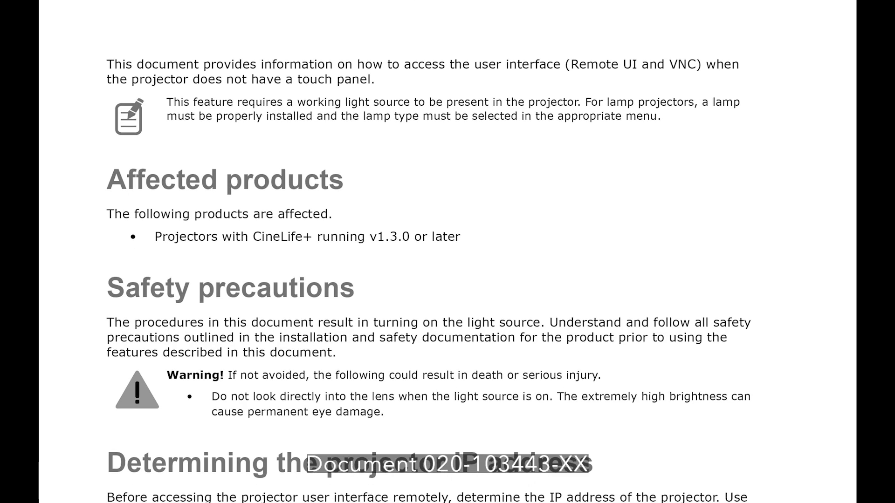
scroll("down", 3)
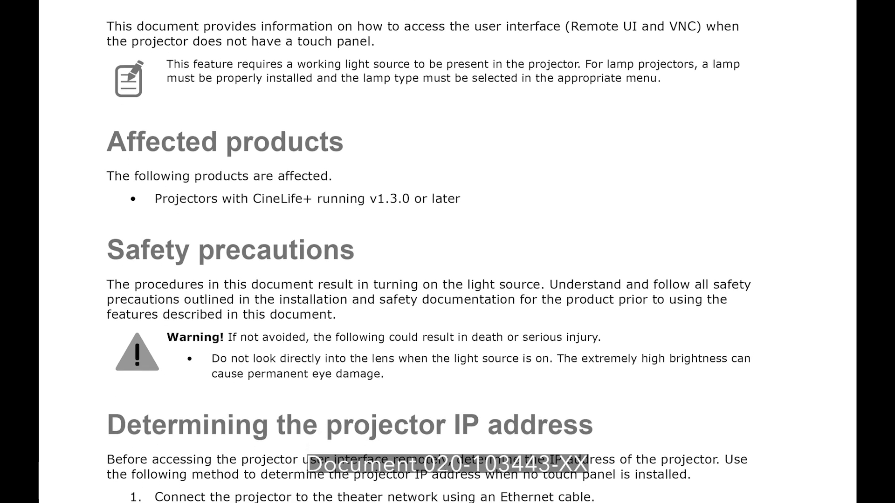
scroll("down", 3)
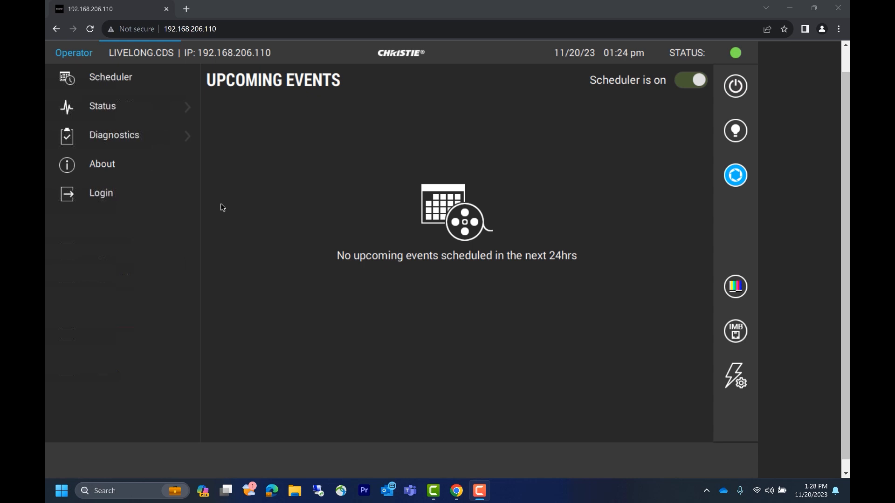
mouse_move(152, 200)
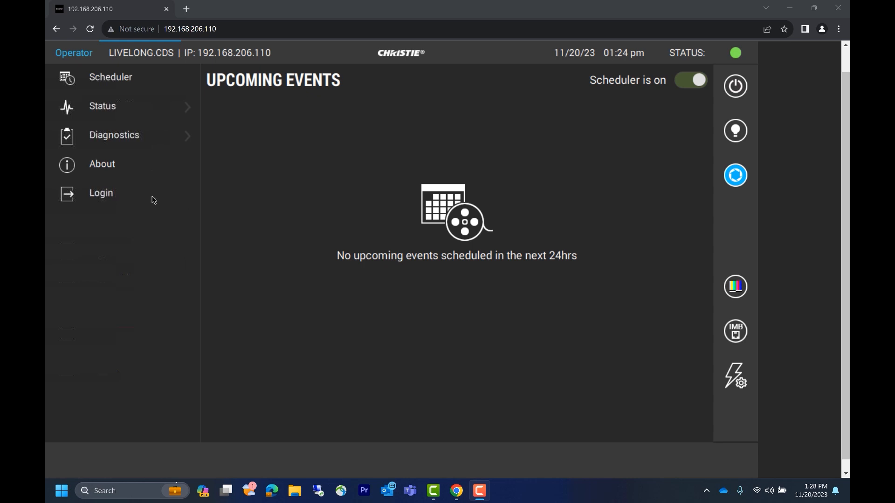
Log in with the service account and view the active CP2420-RGB channel setup.
left_click(101, 193)
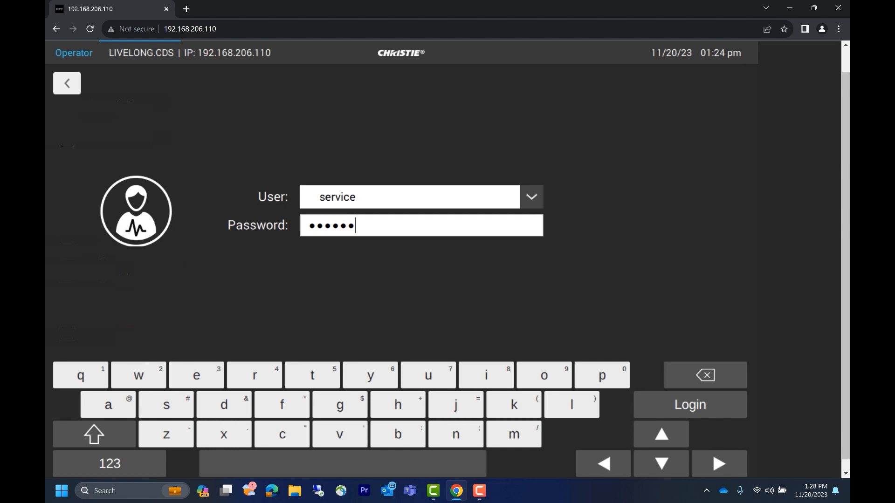
left_click(688, 405)
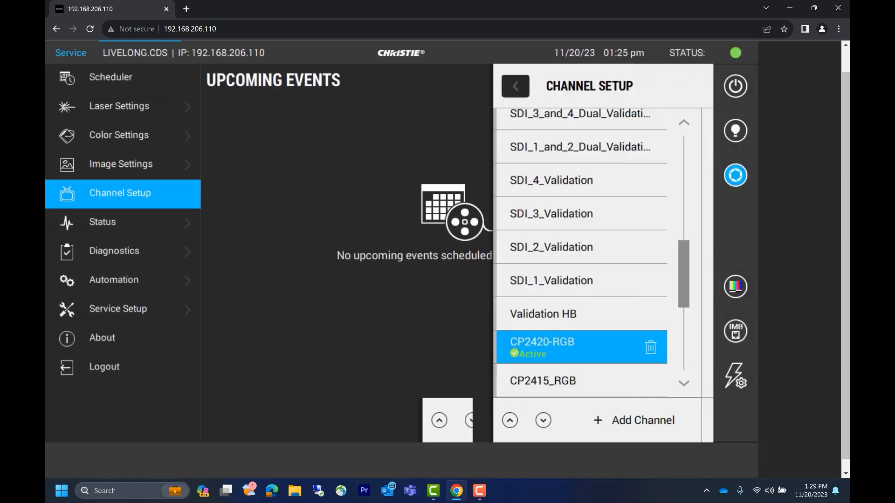
left_click(571, 347)
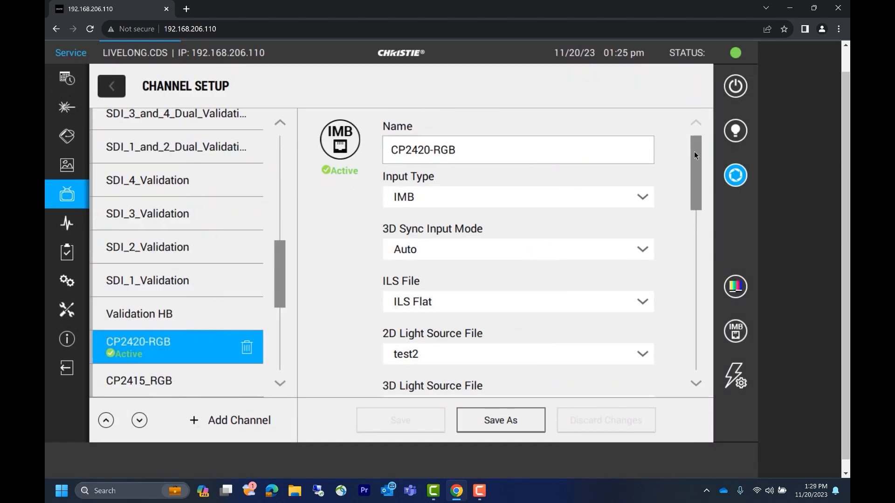
Return from channel setup and show the About page with package version 1.8.4-13.
scroll("down", 3)
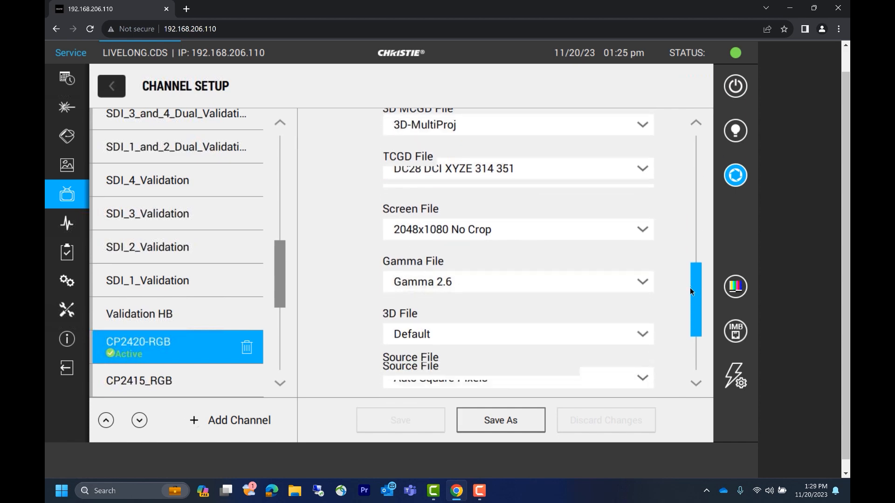
left_click(111, 86)
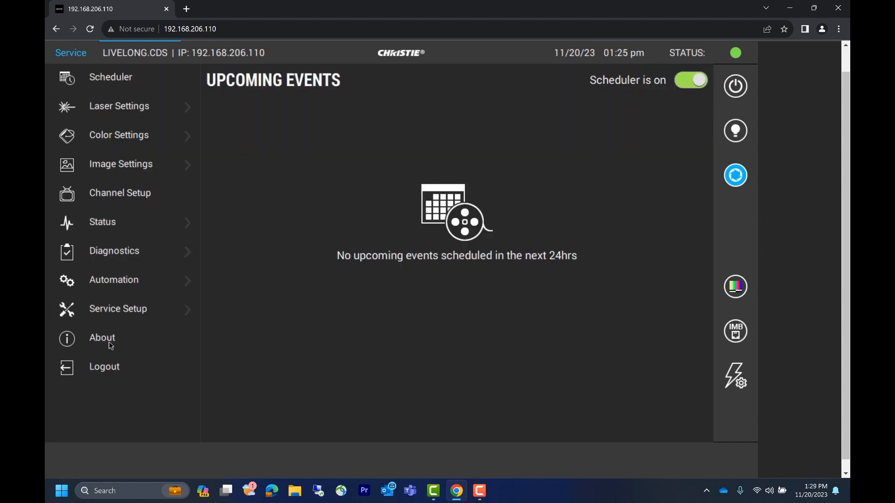
left_click(102, 337)
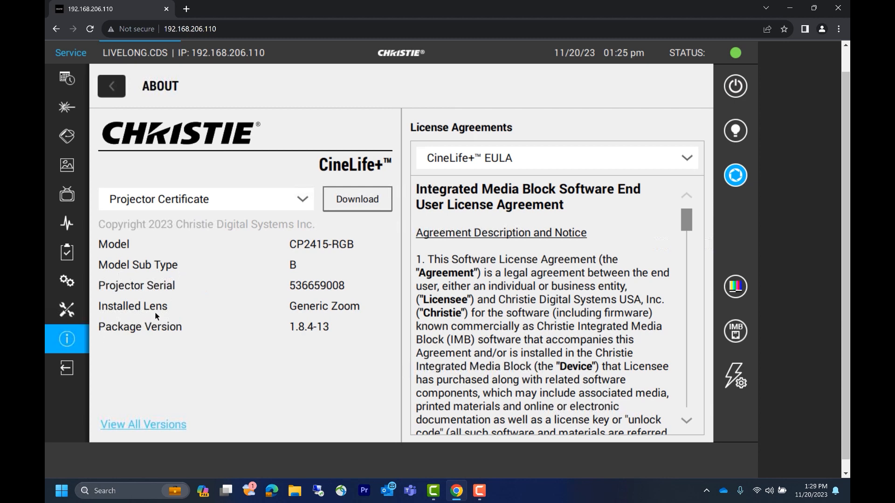
mouse_move(232, 292)
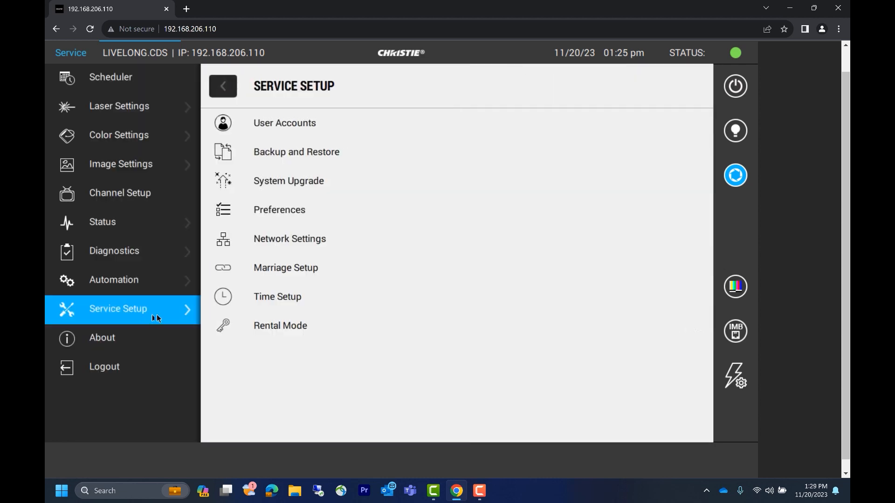
mouse_move(276, 214)
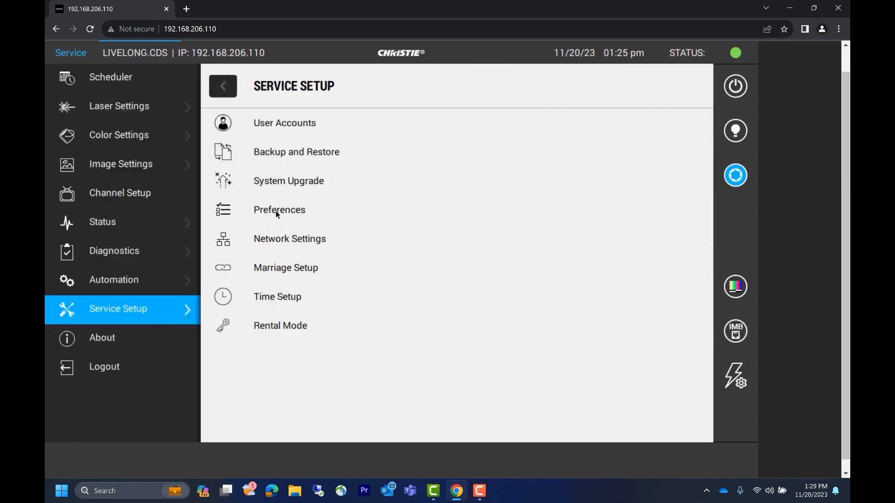
View the General preferences Language dropdown (English) and go back to Service Setup.
left_click(279, 209)
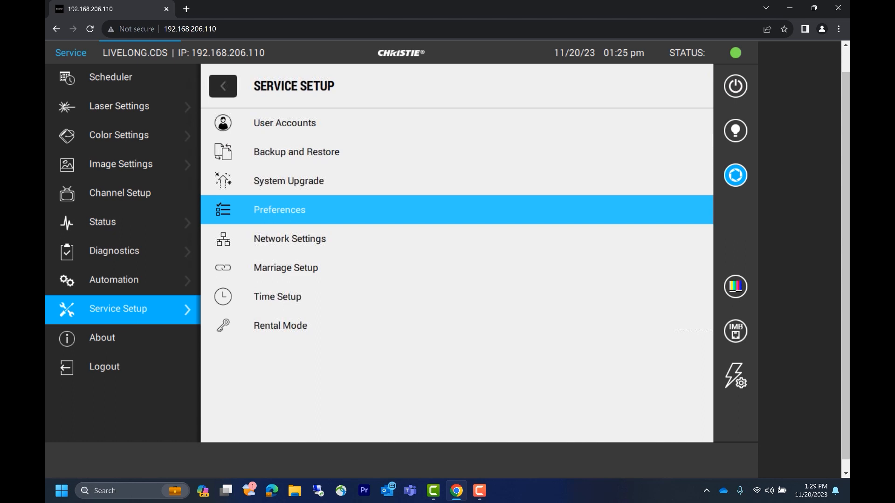
left_click(278, 209)
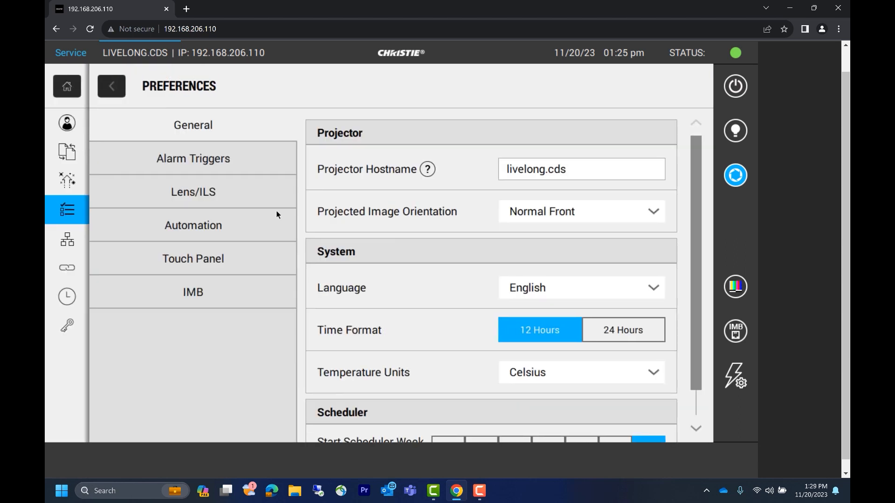
mouse_move(524, 290)
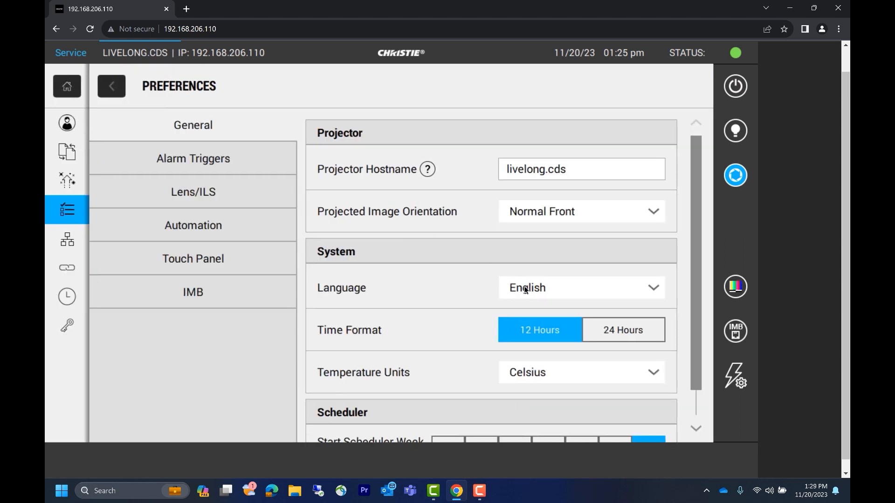
left_click(579, 288)
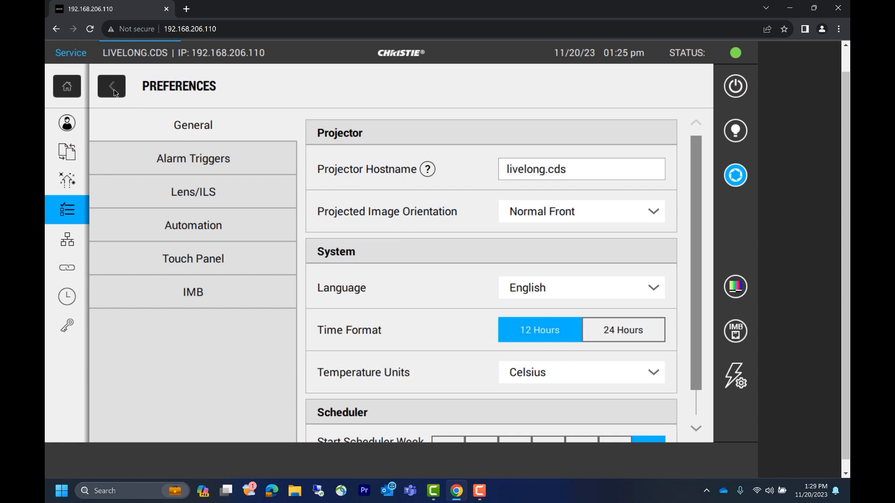
left_click(111, 86)
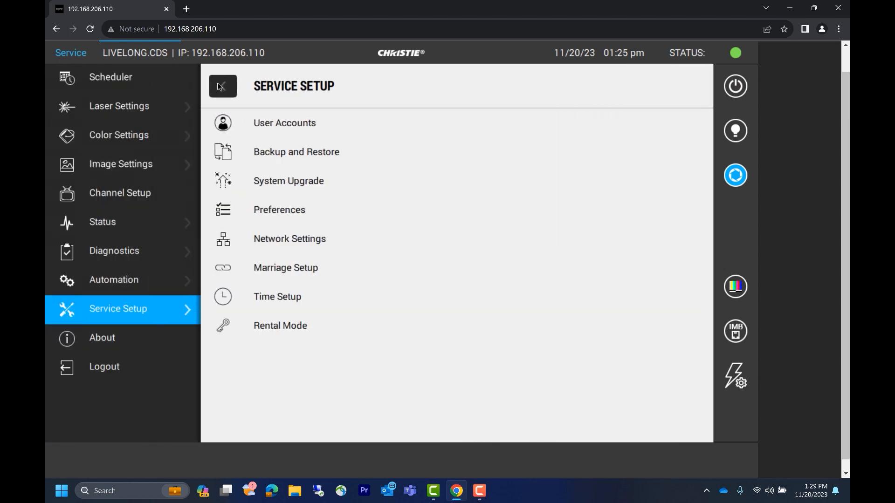
left_click(111, 77)
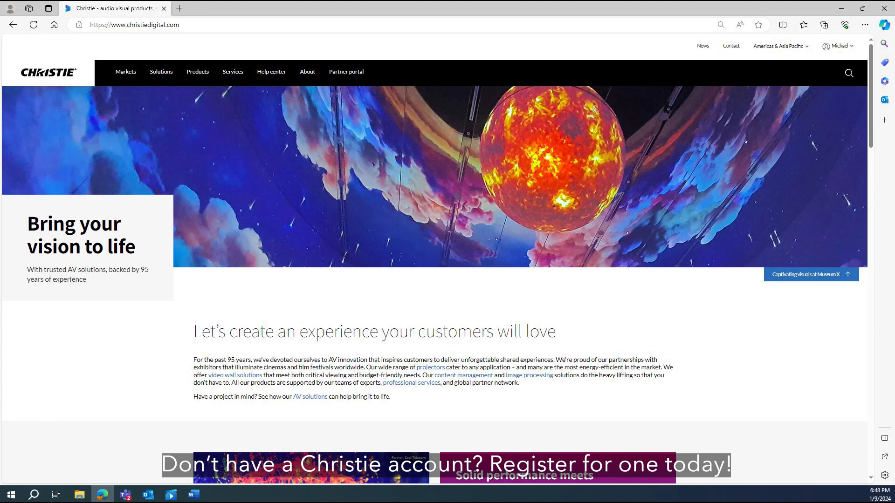
Navigate Products > Cinema projection > CineLife+ Series and select the CP2415-RGB projector.
left_click(161, 72)
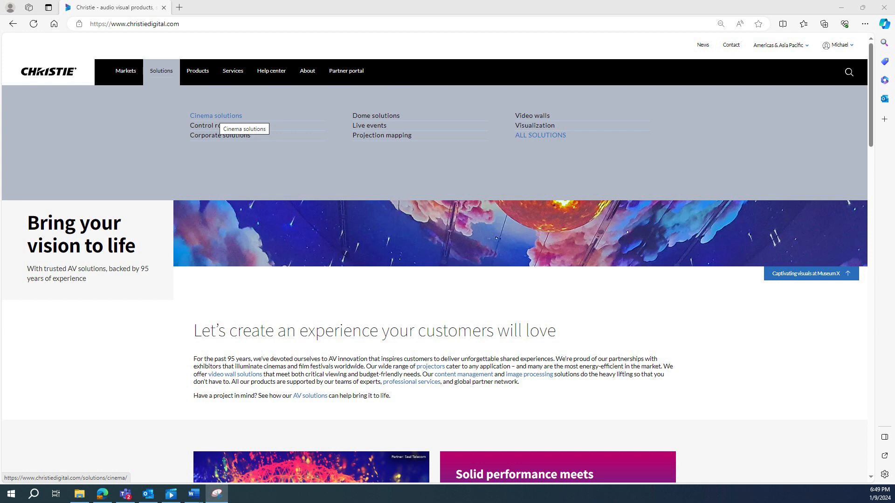
left_click(216, 116)
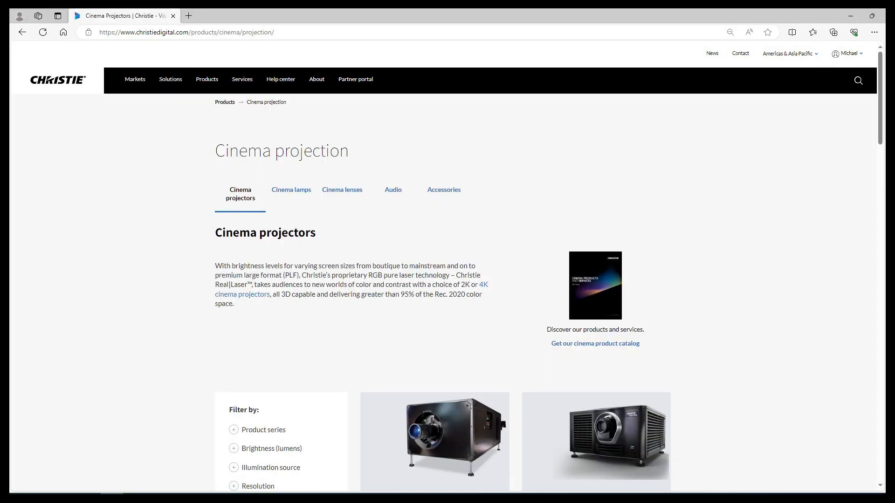
scroll("down", 3)
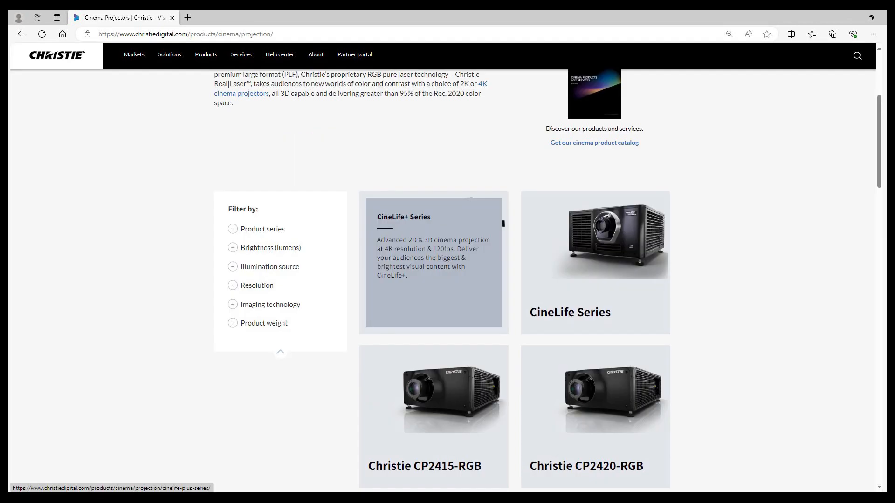
left_click(433, 261)
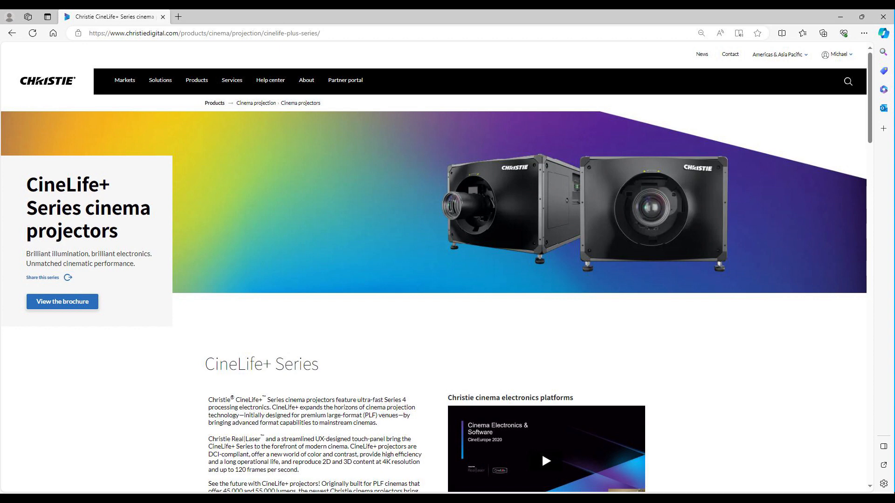
scroll("down", 3)
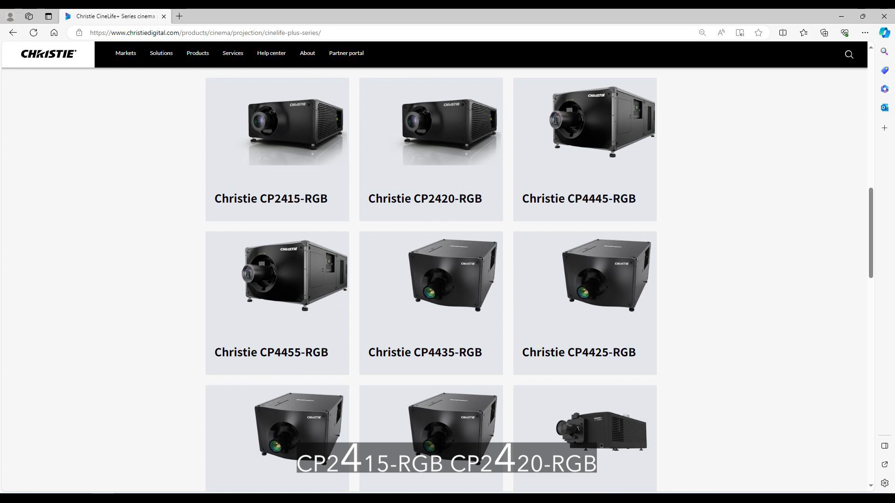
left_click(270, 199)
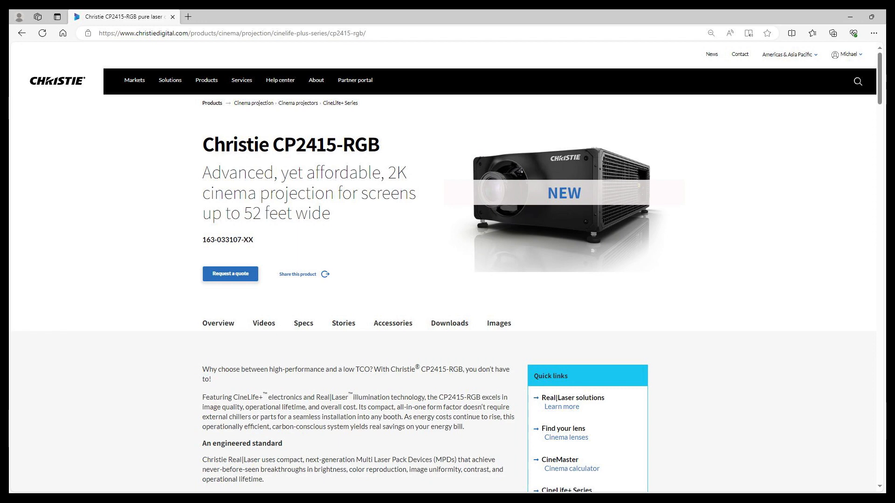
Open the CP2415-RGB Downloads section and the CineLife+ 2.0.0 release notes PDF.
left_click(449, 324)
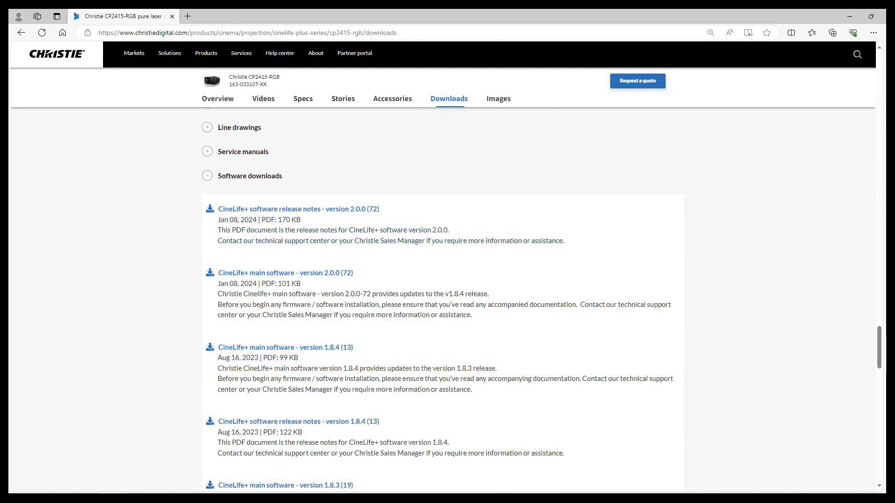
left_click(296, 208)
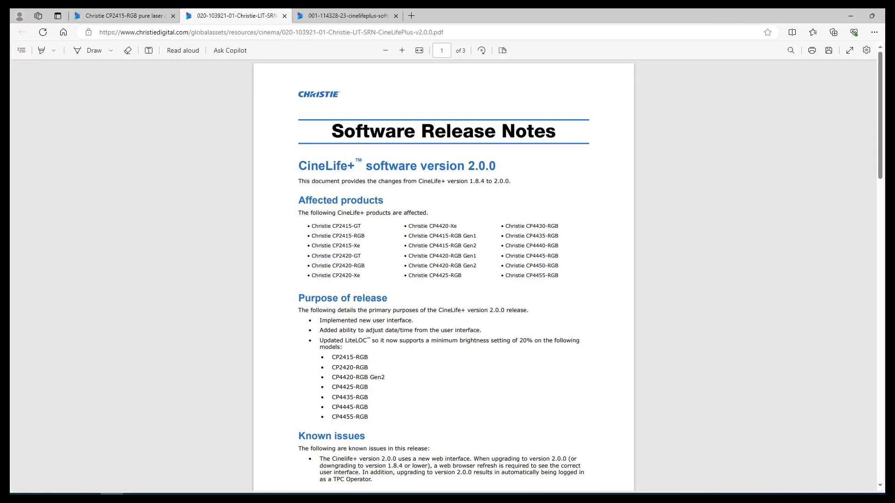
Scroll through the CineLife+ 2.0.0 release notes PDF.
scroll("down", 3)
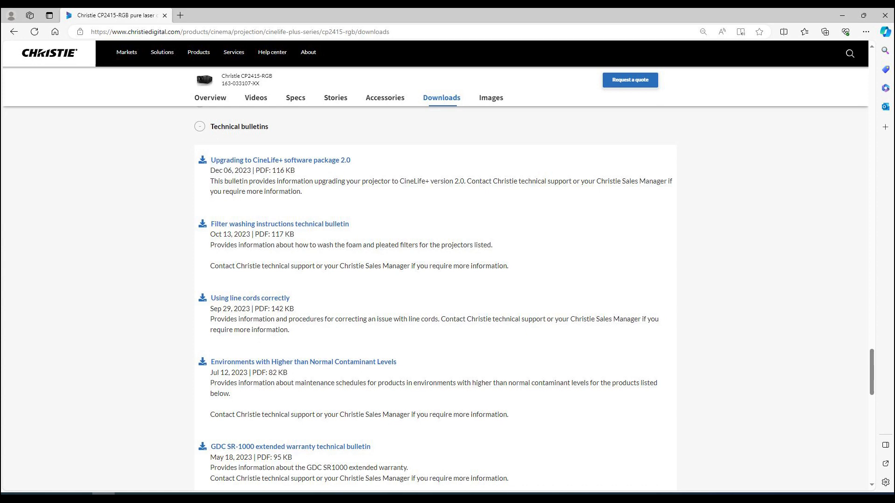
left_click(280, 159)
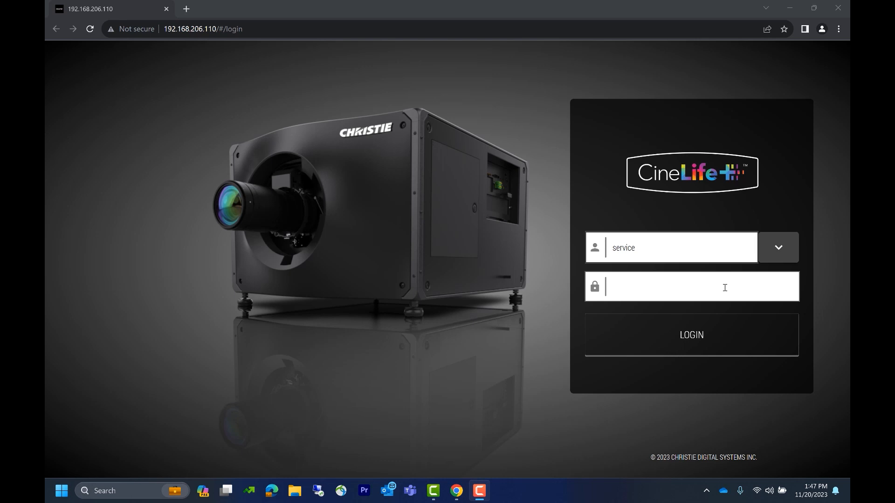
Enter the service password and log in to reach the projector dashboard.
type("•")
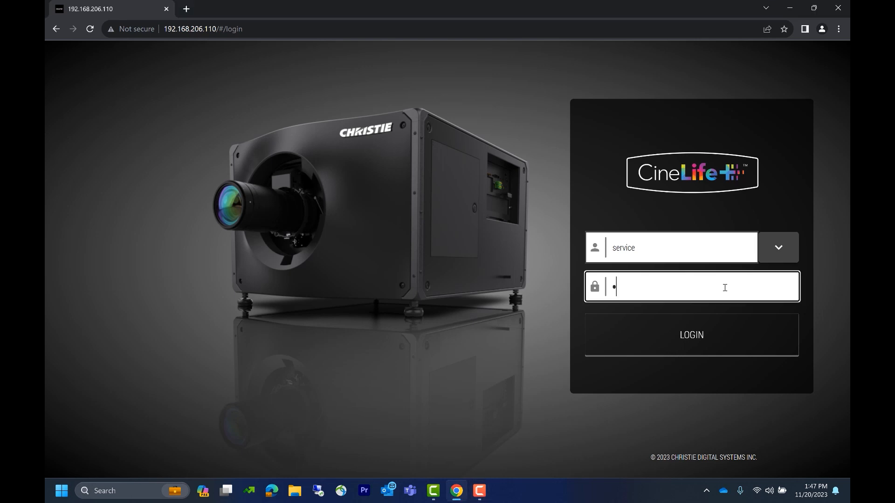
type("••••")
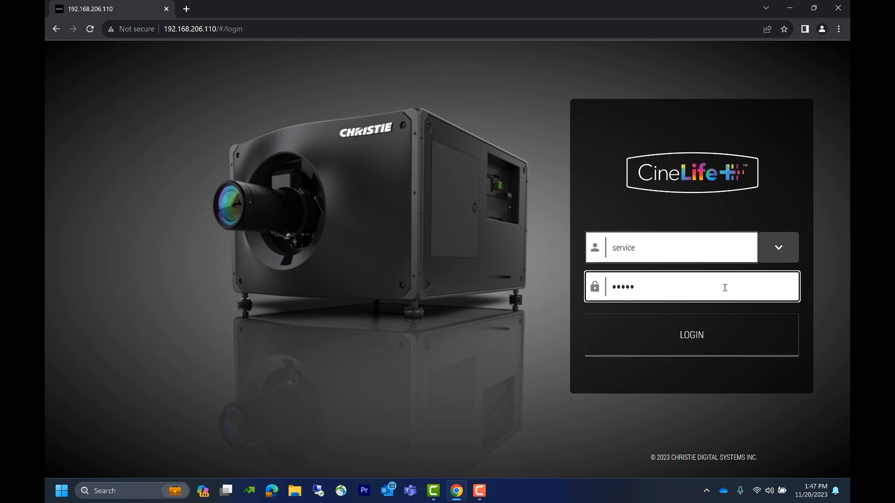
left_click(691, 335)
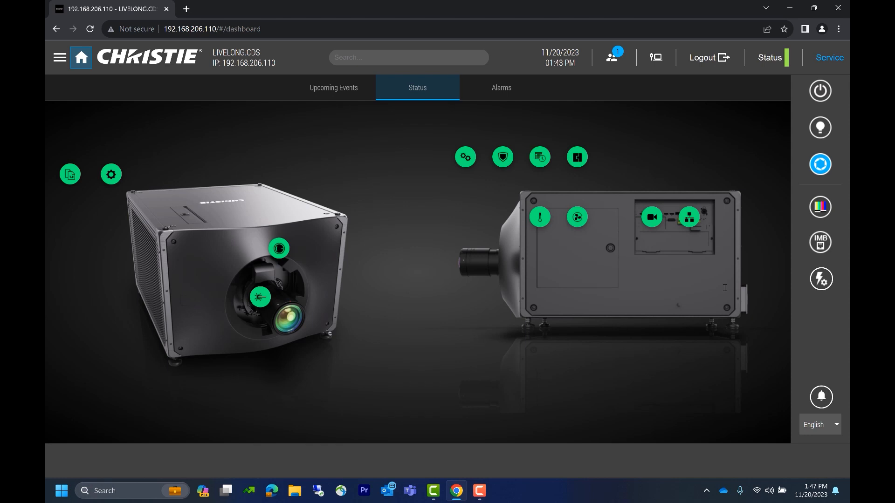
left_click(60, 57)
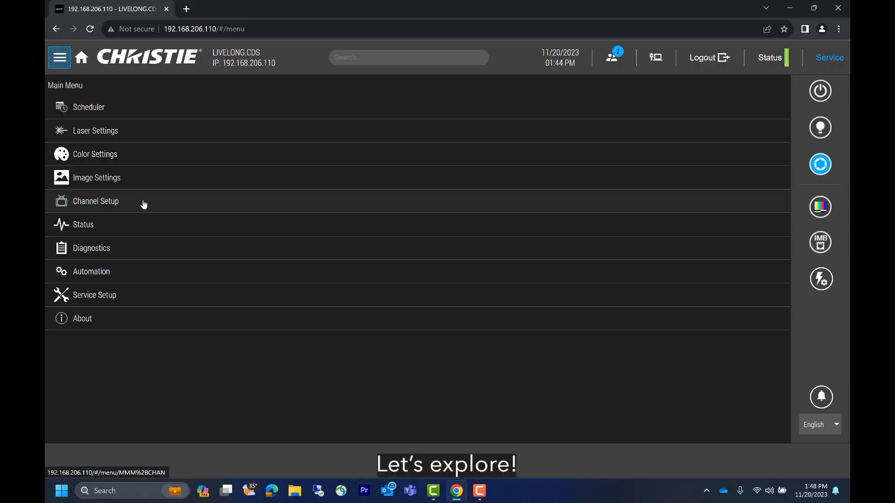
left_click(95, 201)
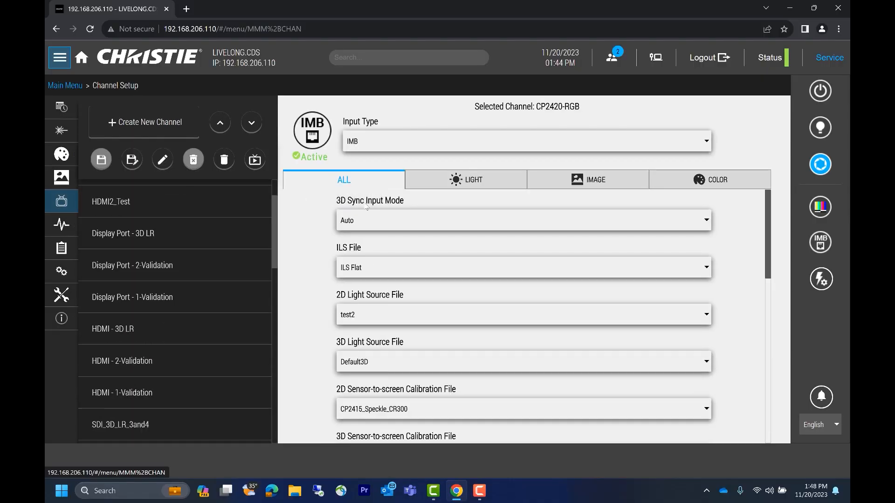
scroll("down", 3)
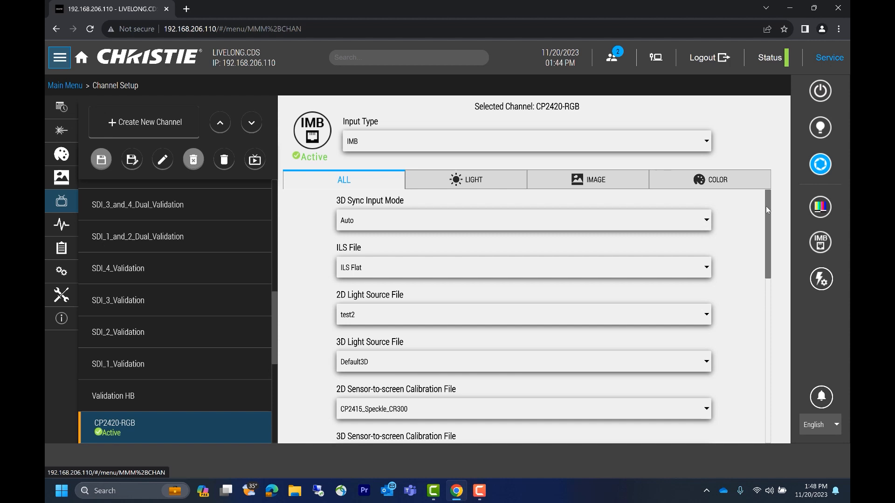
scroll("down", 3)
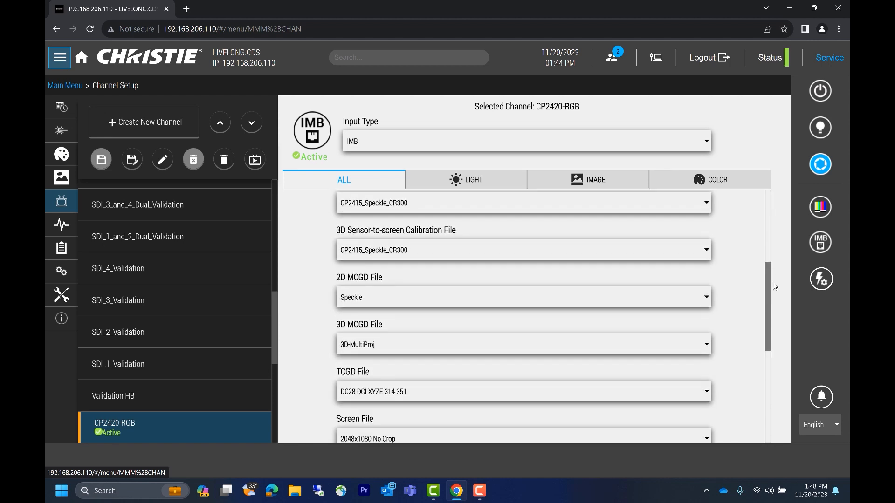
scroll("down", 3)
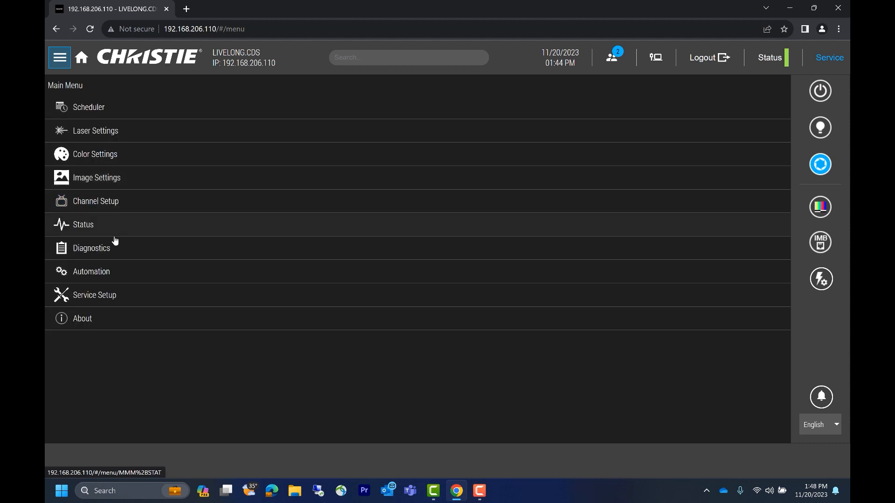
left_click(96, 177)
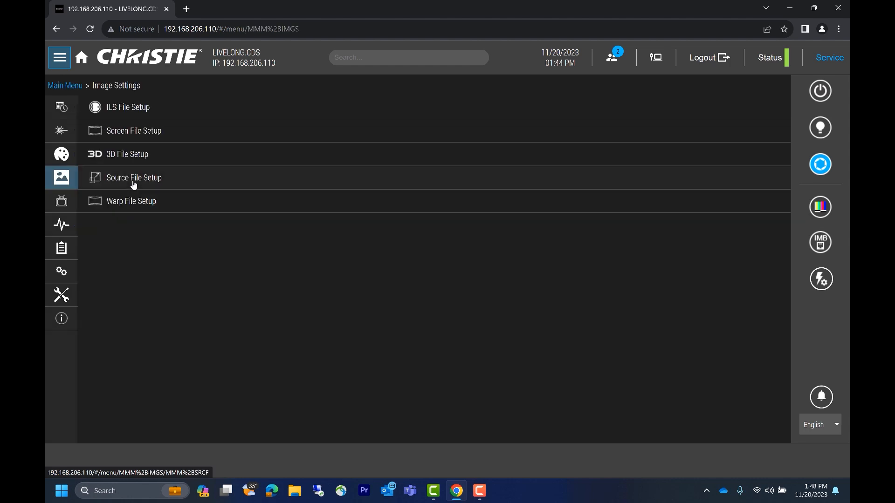
mouse_move(162, 113)
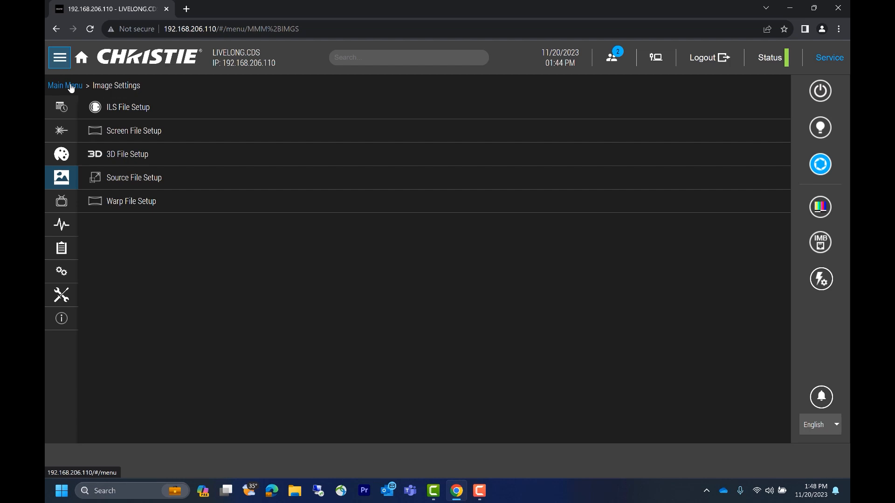
left_click(65, 85)
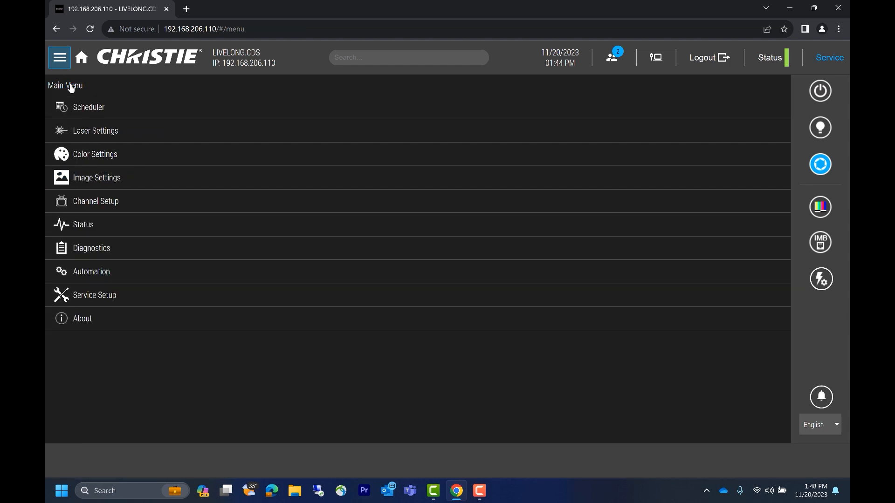
mouse_move(59, 57)
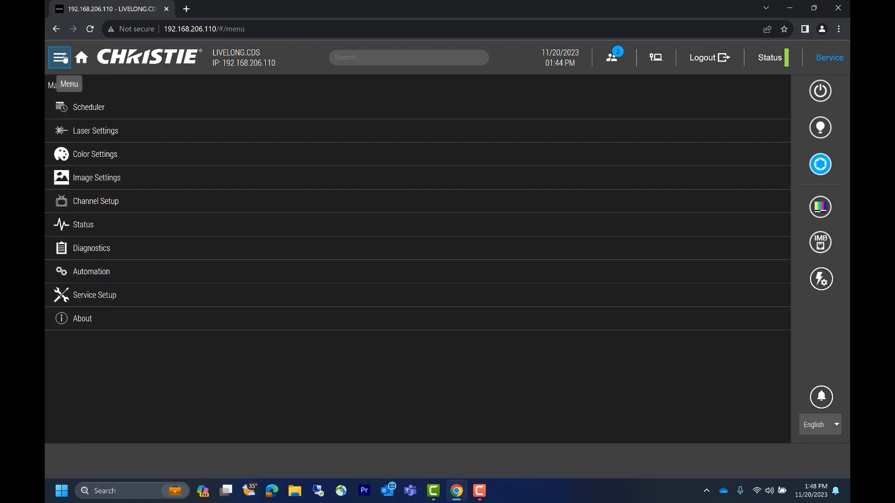
mouse_move(80, 56)
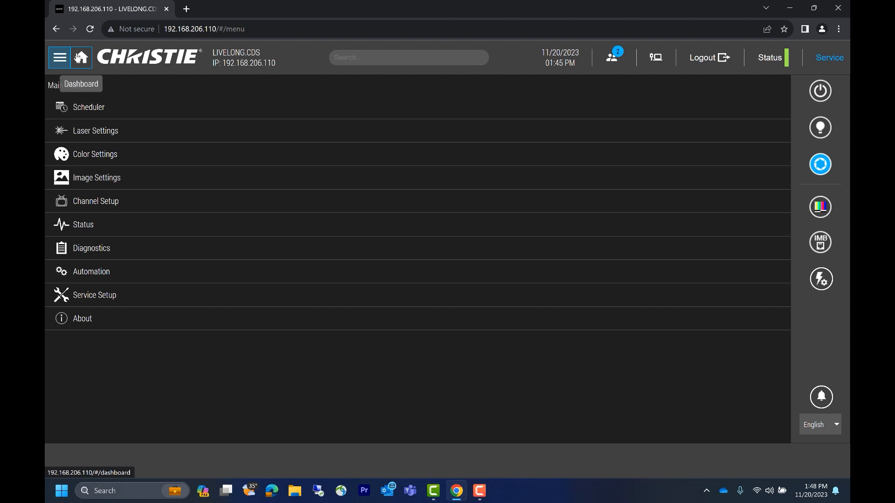
left_click(80, 57)
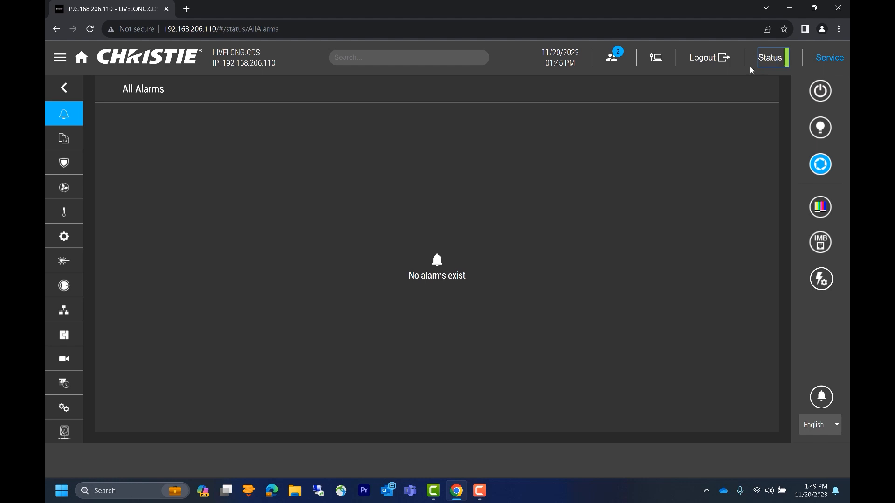
mouse_move(708, 57)
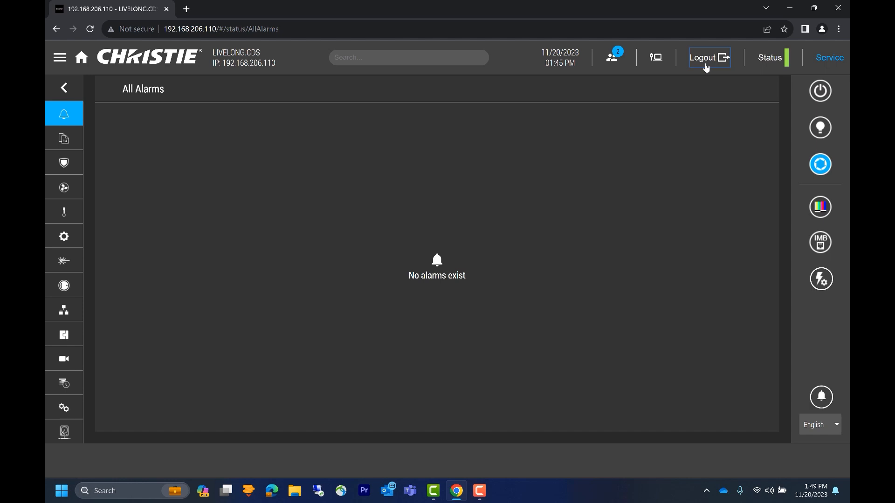
mouse_move(612, 57)
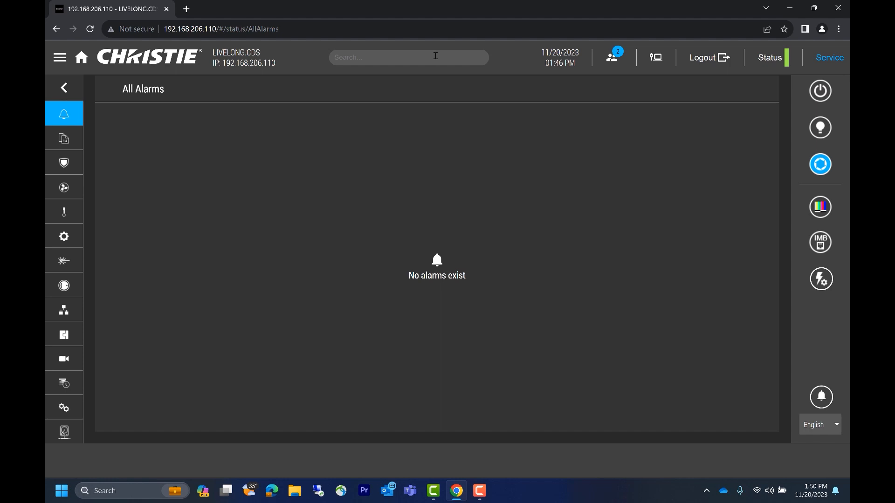
Start a search of the projector settings from the header Search box.
left_click(408, 56)
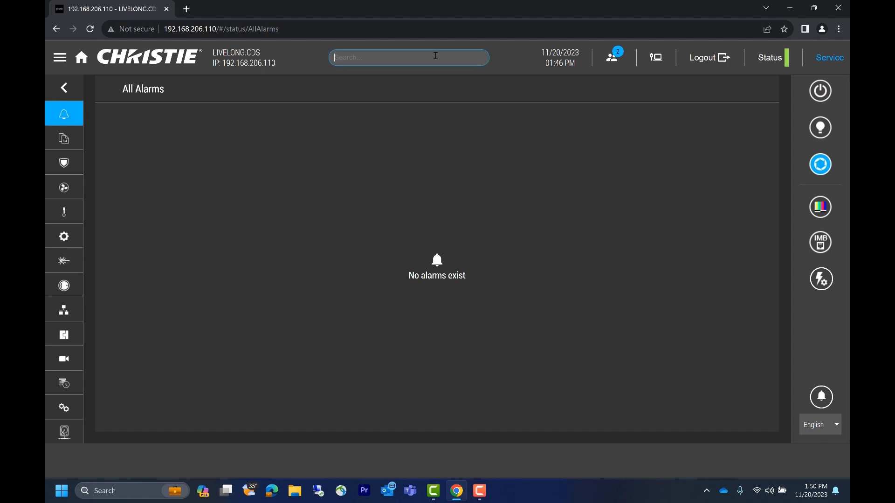
Search for 'fan' and open the Fan Speed Profile status result.
type("fan")
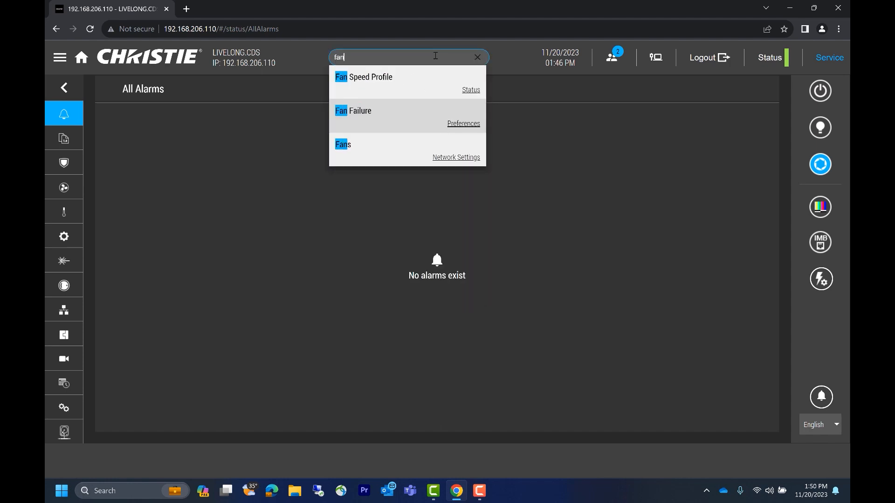
mouse_move(450, 96)
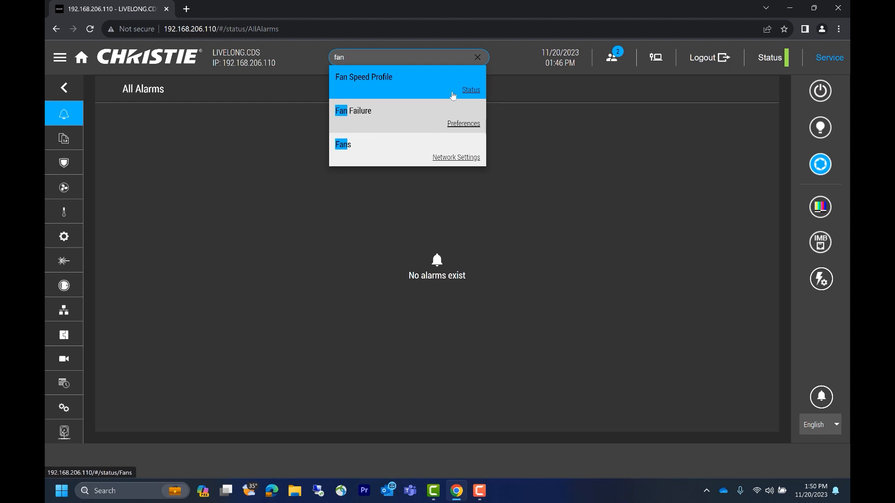
mouse_move(471, 93)
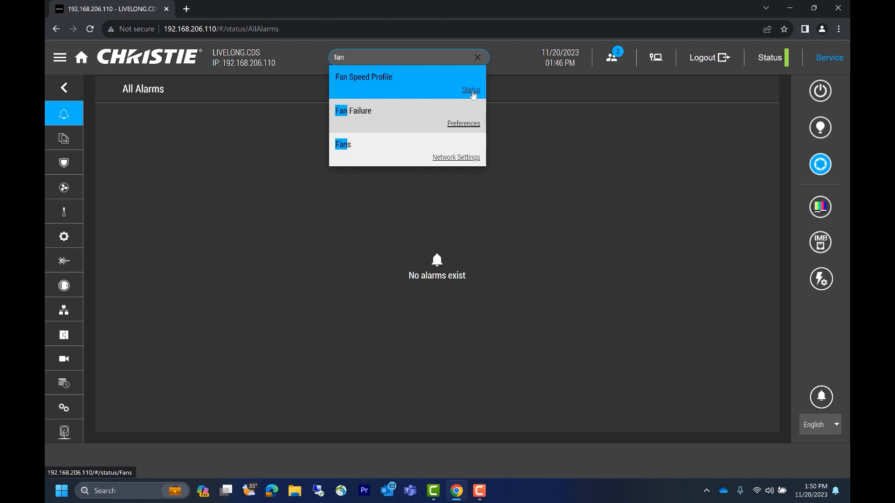
left_click(342, 144)
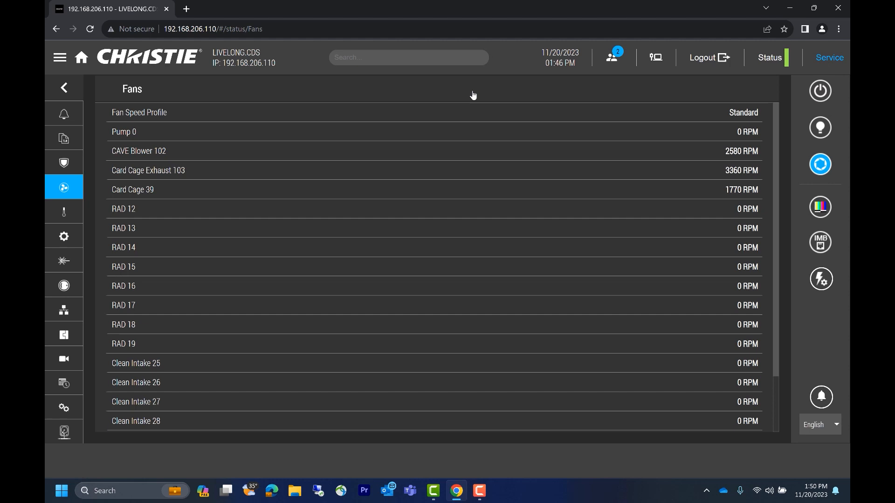
mouse_move(513, 120)
type("ils")
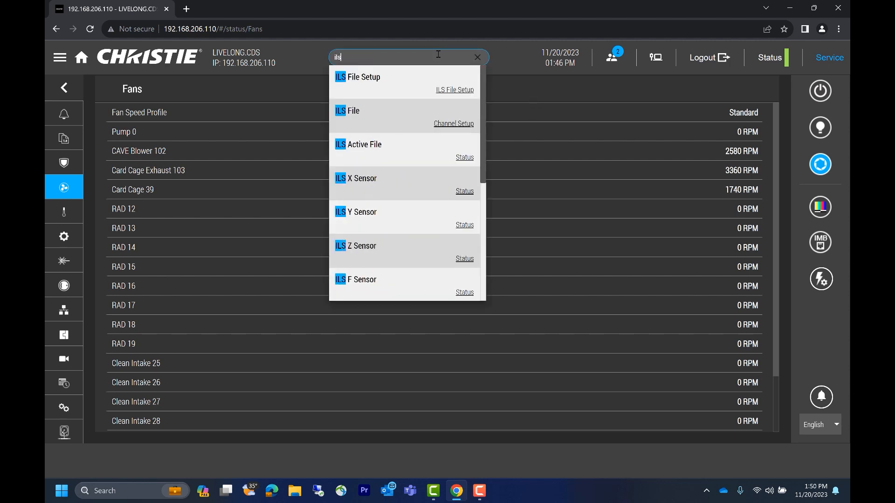
mouse_move(442, 94)
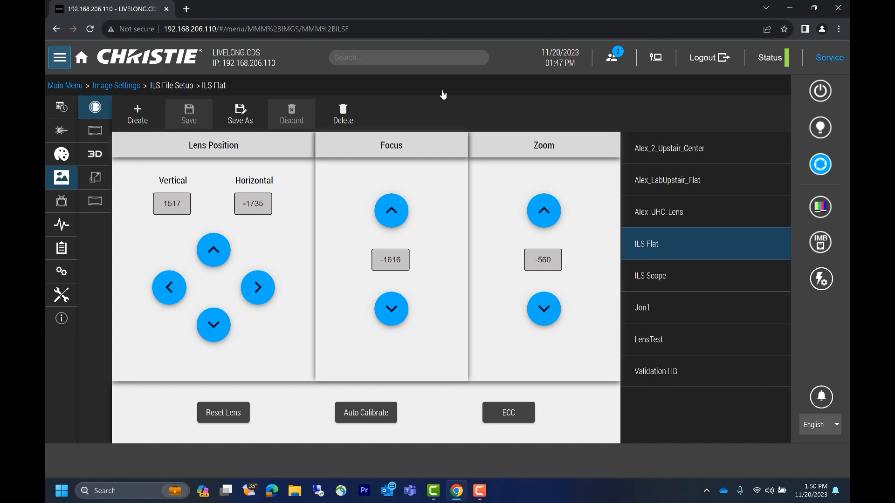
mouse_move(296, 64)
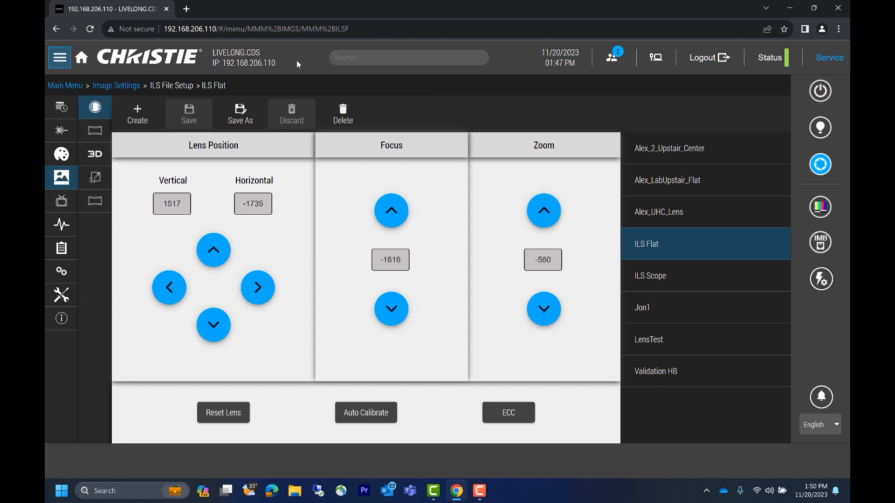
mouse_move(227, 67)
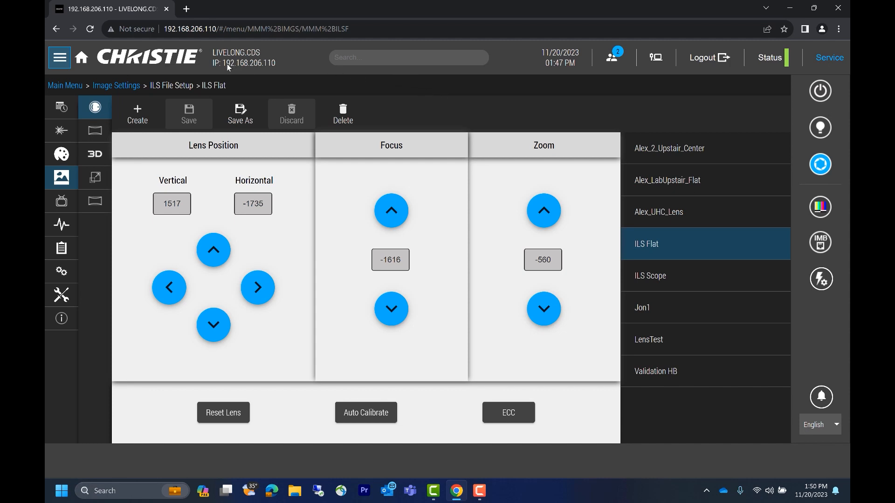
mouse_move(94, 62)
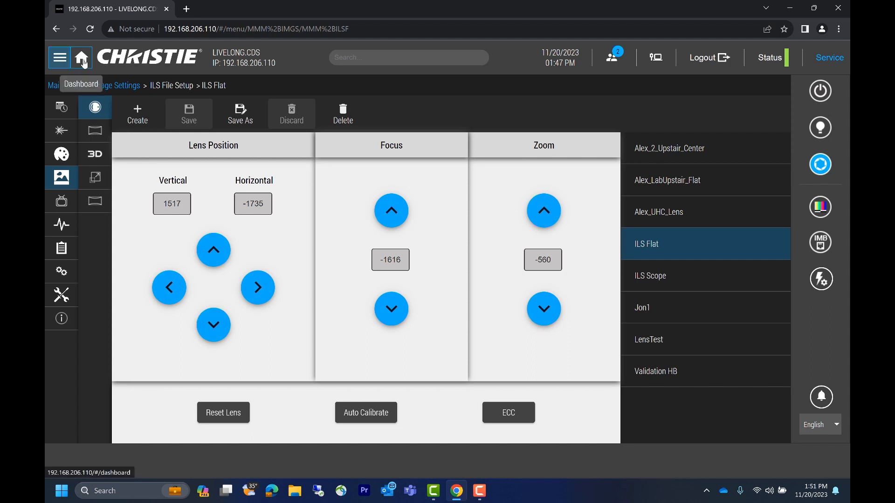
Return from the ILS Flat lens settings to the projector dashboard via Home.
left_click(81, 57)
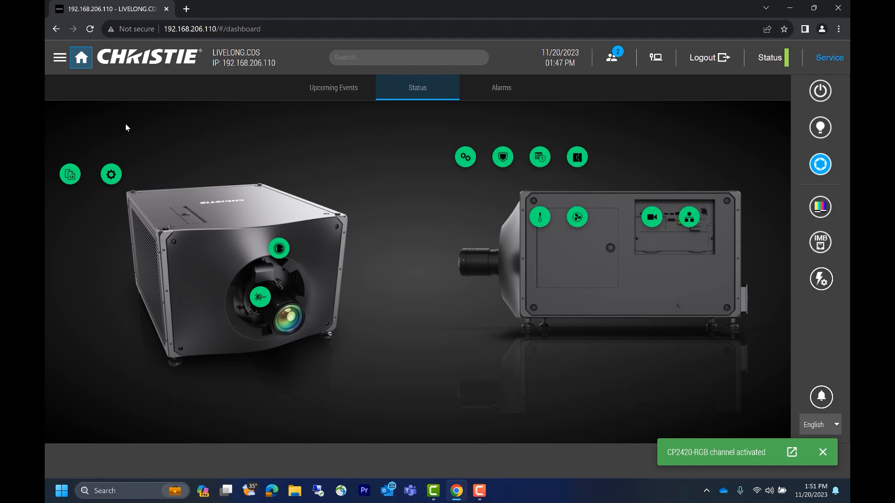
left_click(822, 452)
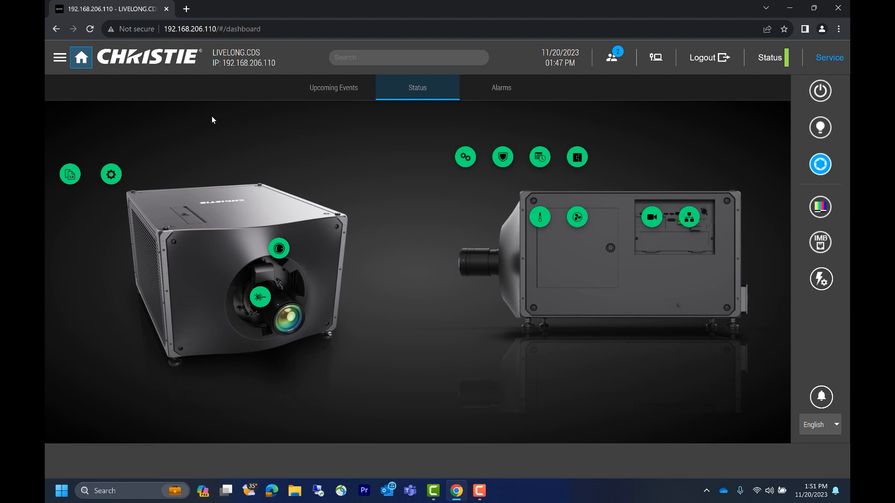
mouse_move(382, 125)
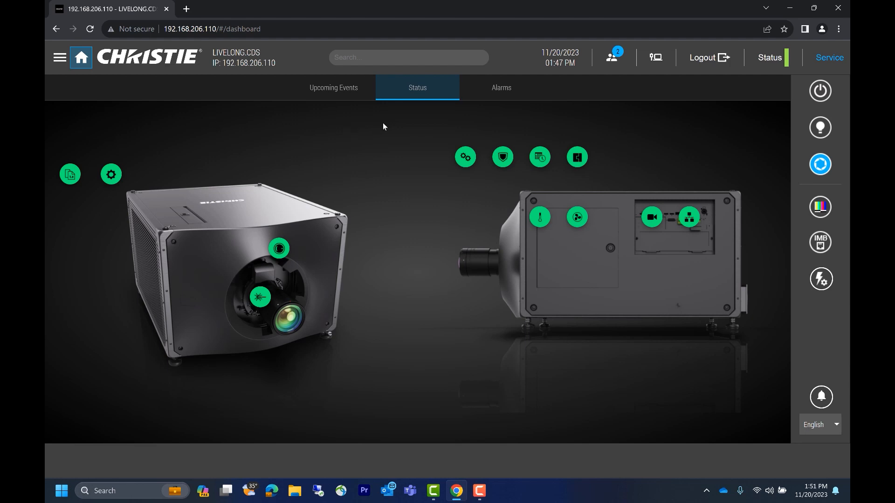
mouse_move(354, 123)
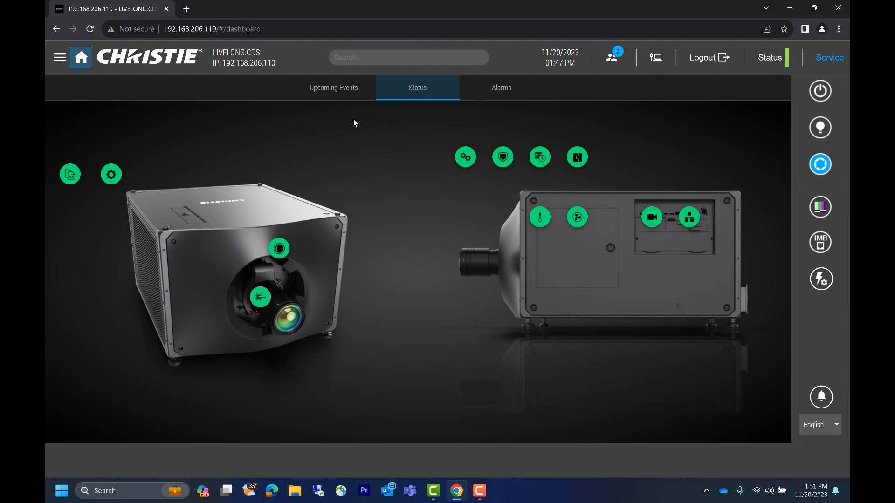
mouse_move(468, 213)
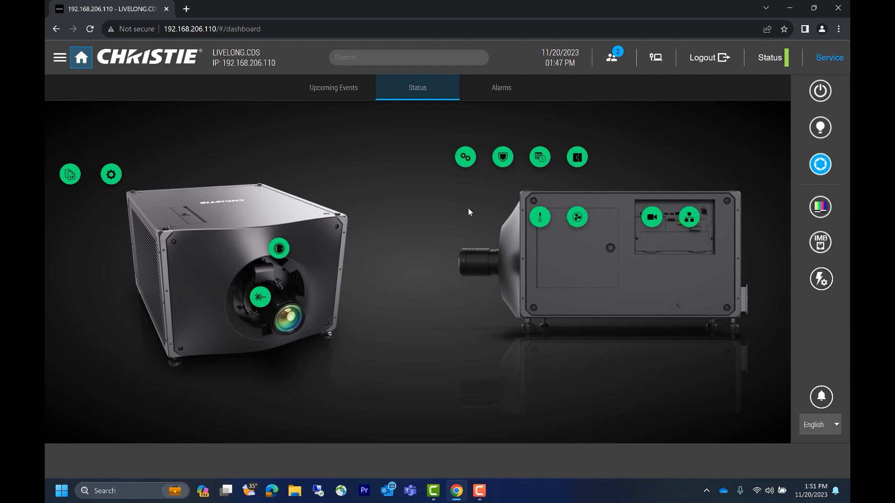
mouse_move(524, 223)
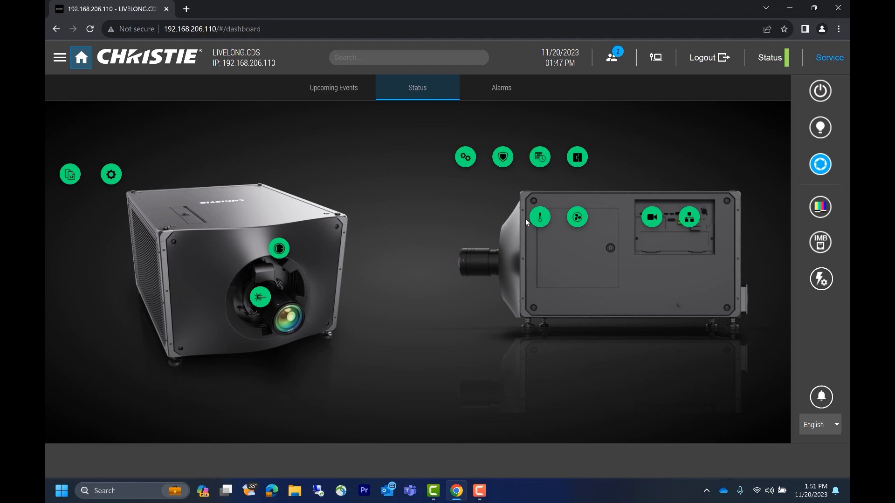
mouse_move(539, 218)
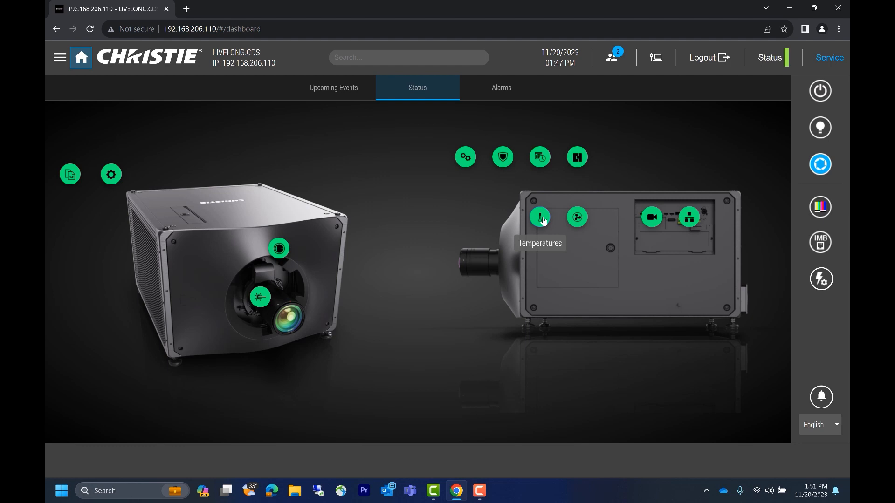
left_click(538, 217)
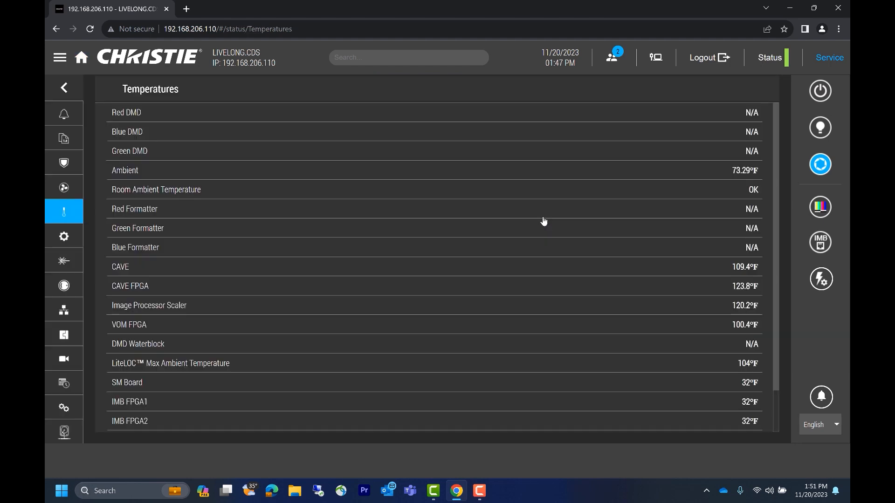
left_click(81, 57)
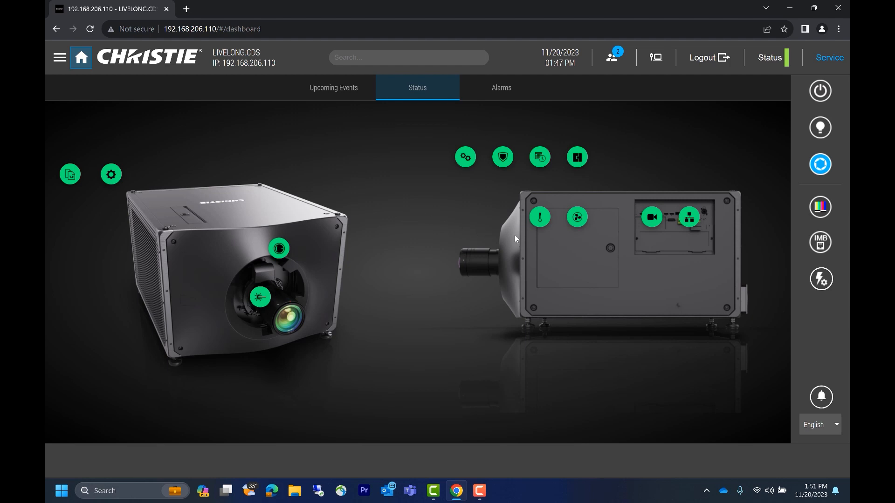
mouse_move(576, 218)
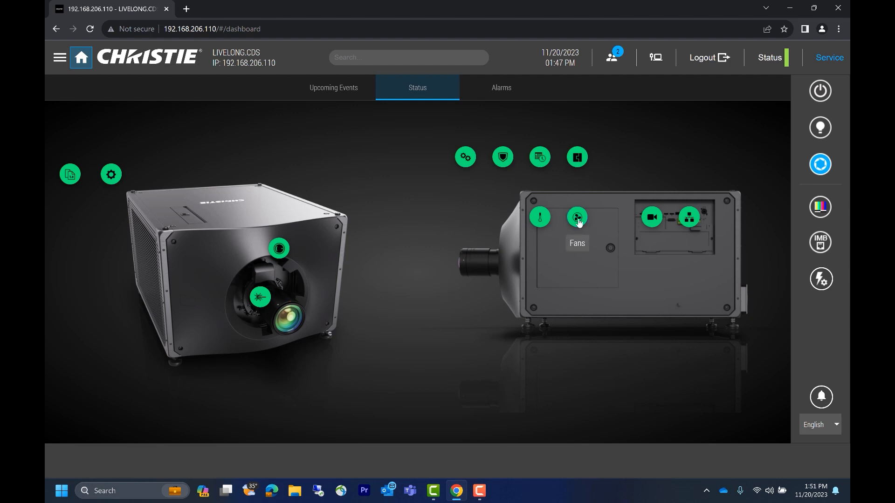
left_click(576, 217)
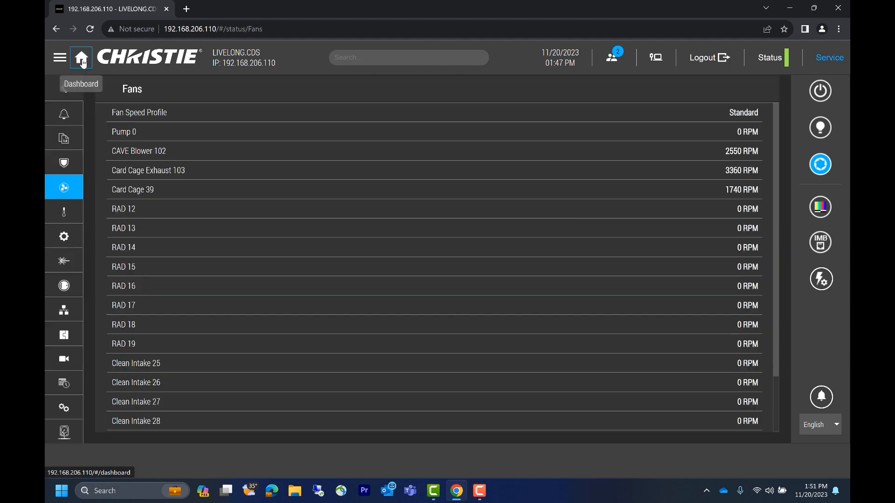
left_click(80, 57)
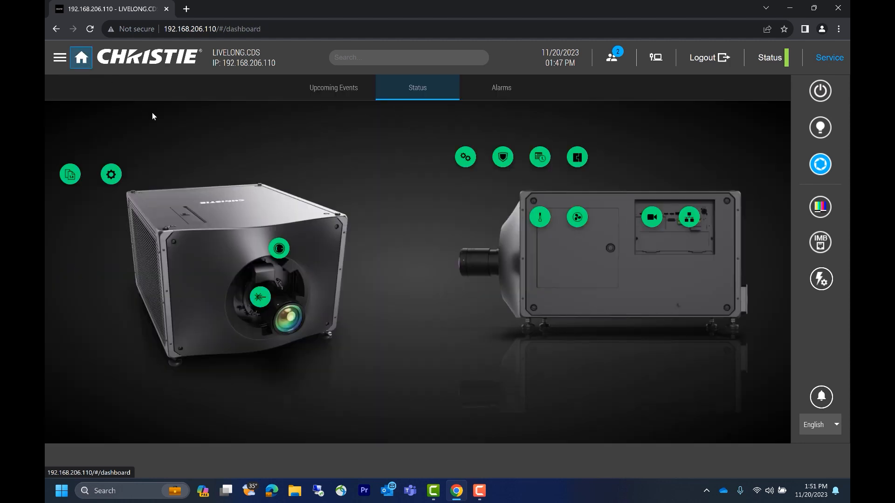
mouse_move(345, 91)
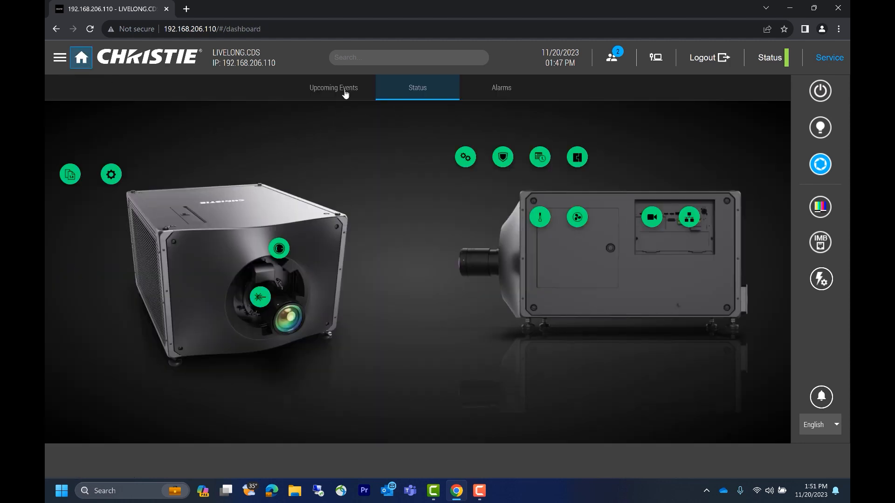
Review the Upcoming Events tab, then the Alarms overview with subsystem status cards, and return to the status view.
left_click(334, 88)
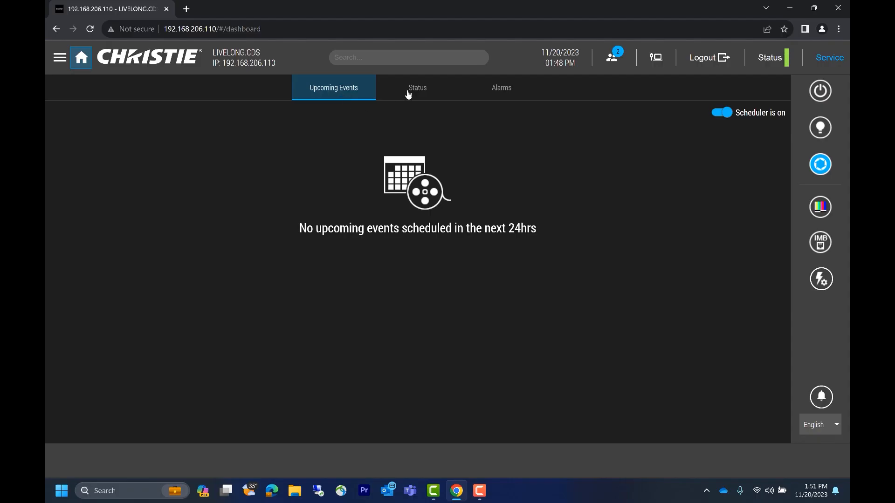
mouse_move(494, 92)
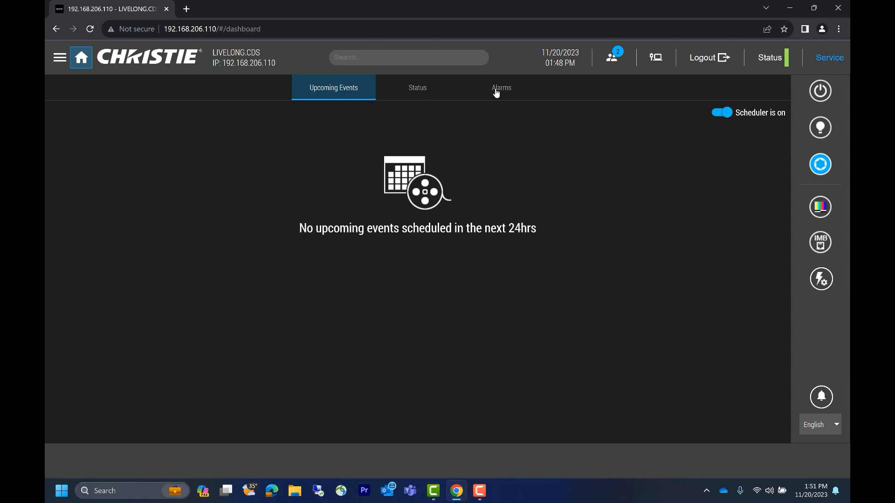
left_click(500, 88)
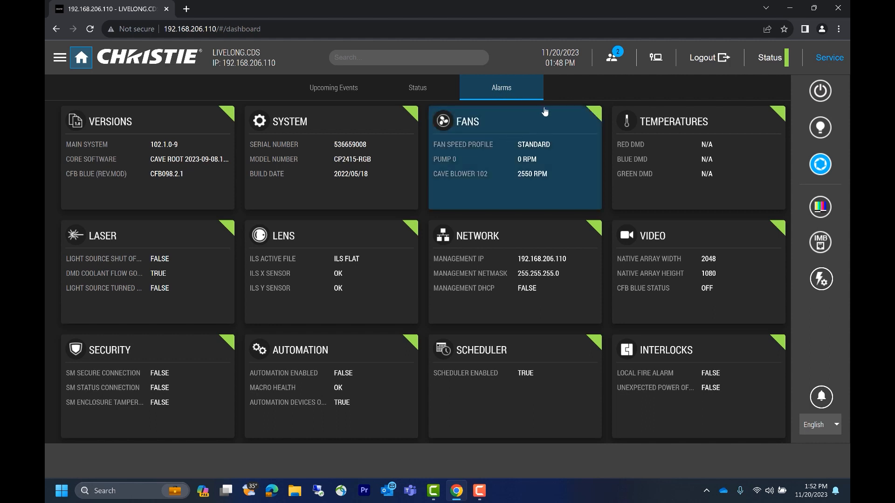
mouse_move(529, 89)
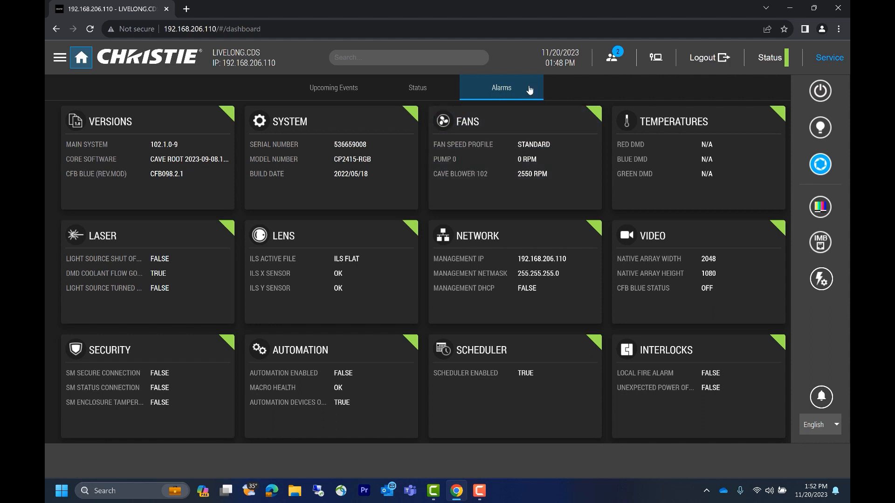
left_click(416, 87)
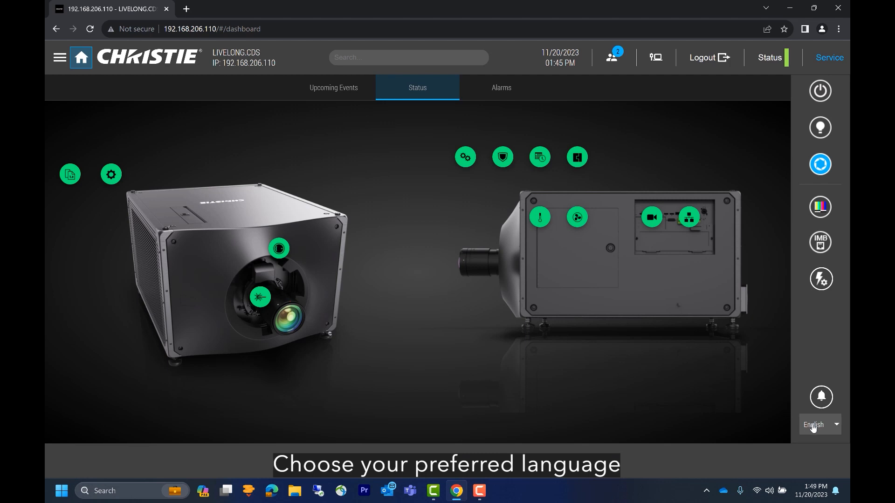
Expand the English language dropdown and scroll the list from Deutsch through Polski.
left_click(817, 425)
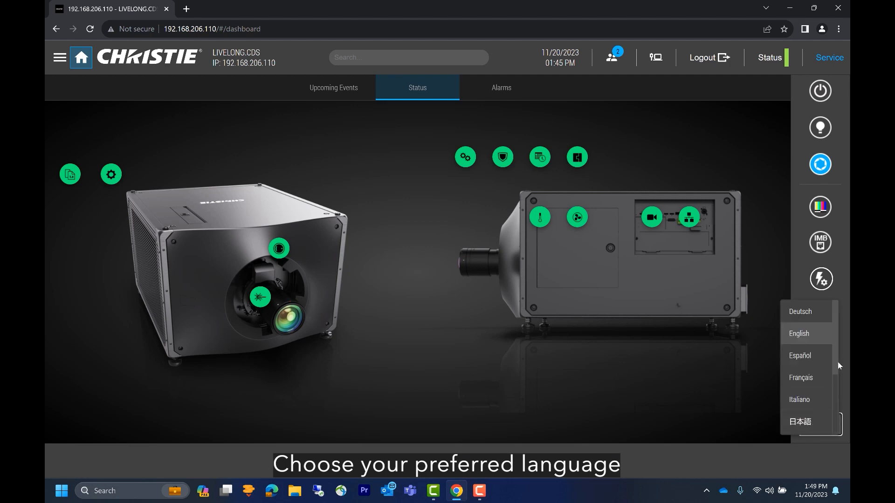
scroll("down", 3)
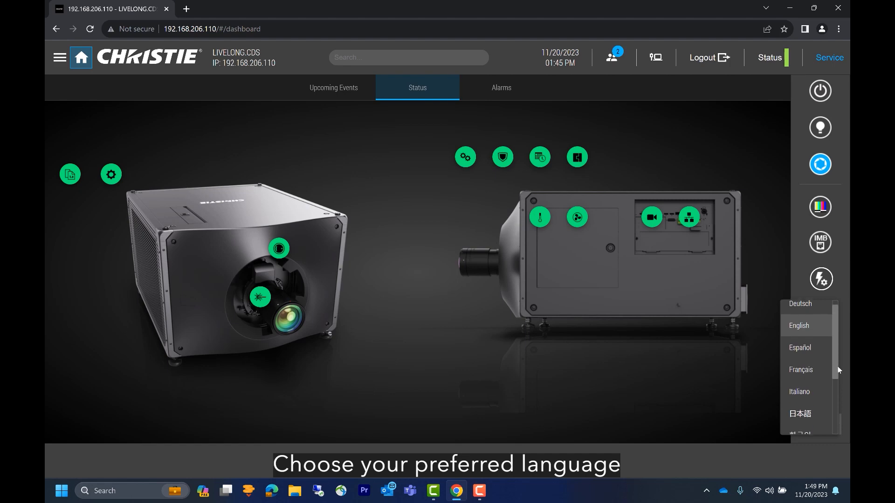
scroll("down", 3)
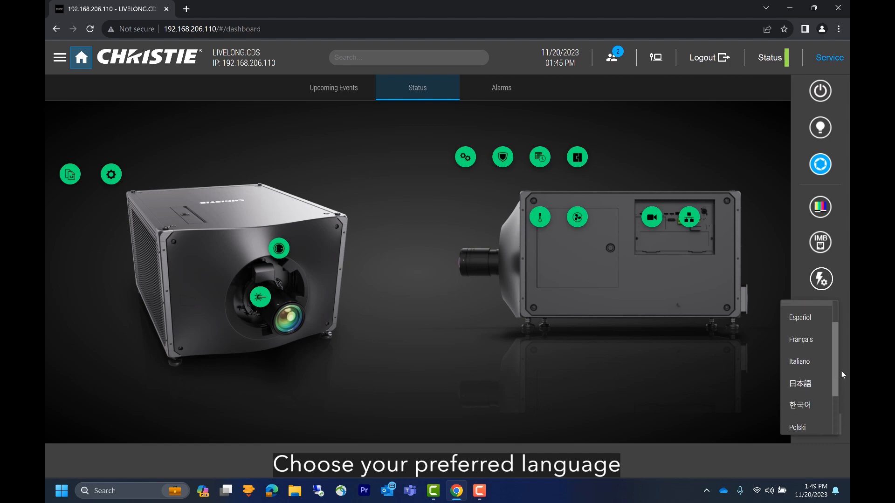